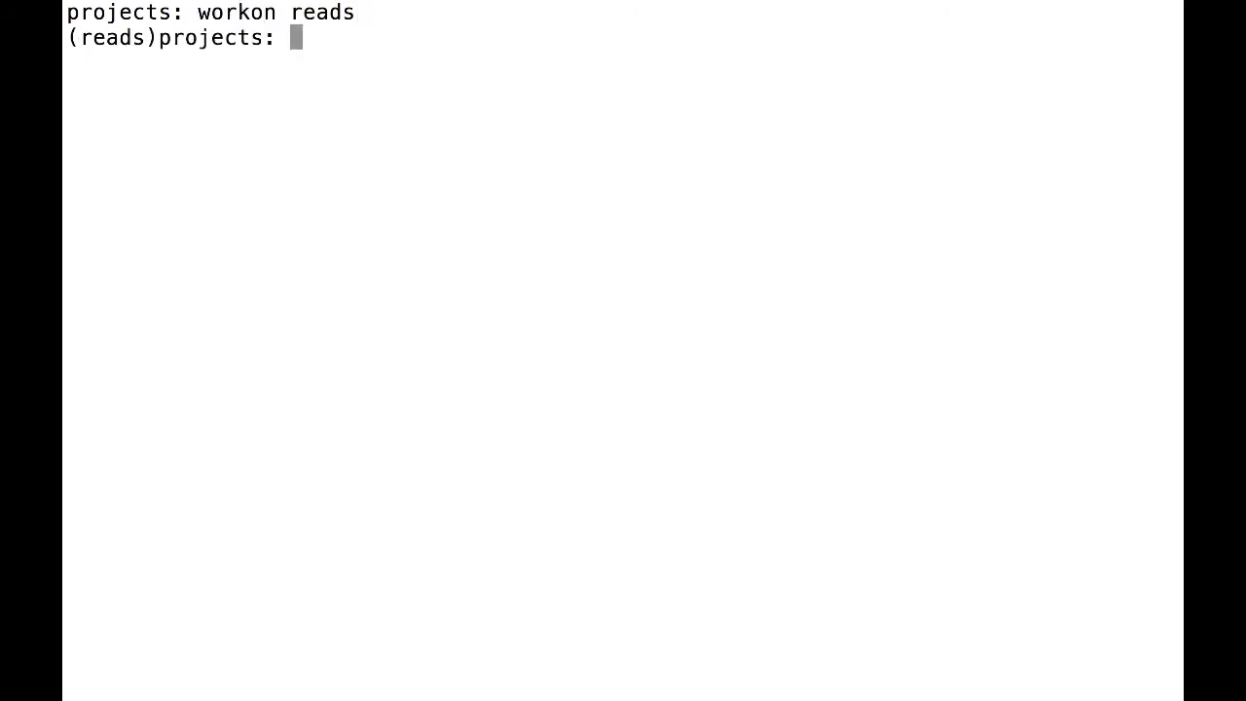
# Change to ~/projects/betterreads and run python manage.py startapp books
pyautogui.write('cd ~/projects/betterreads/')
pyautogui.write('ls')
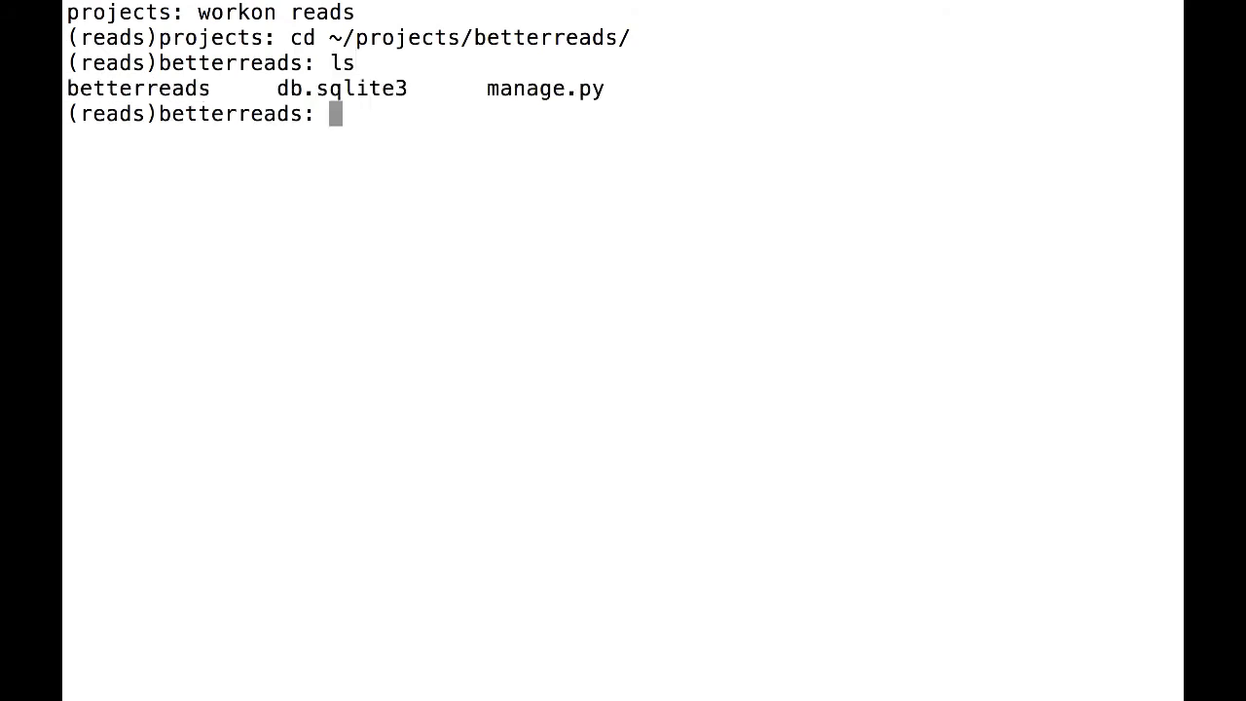
pyautogui.write('python ma')
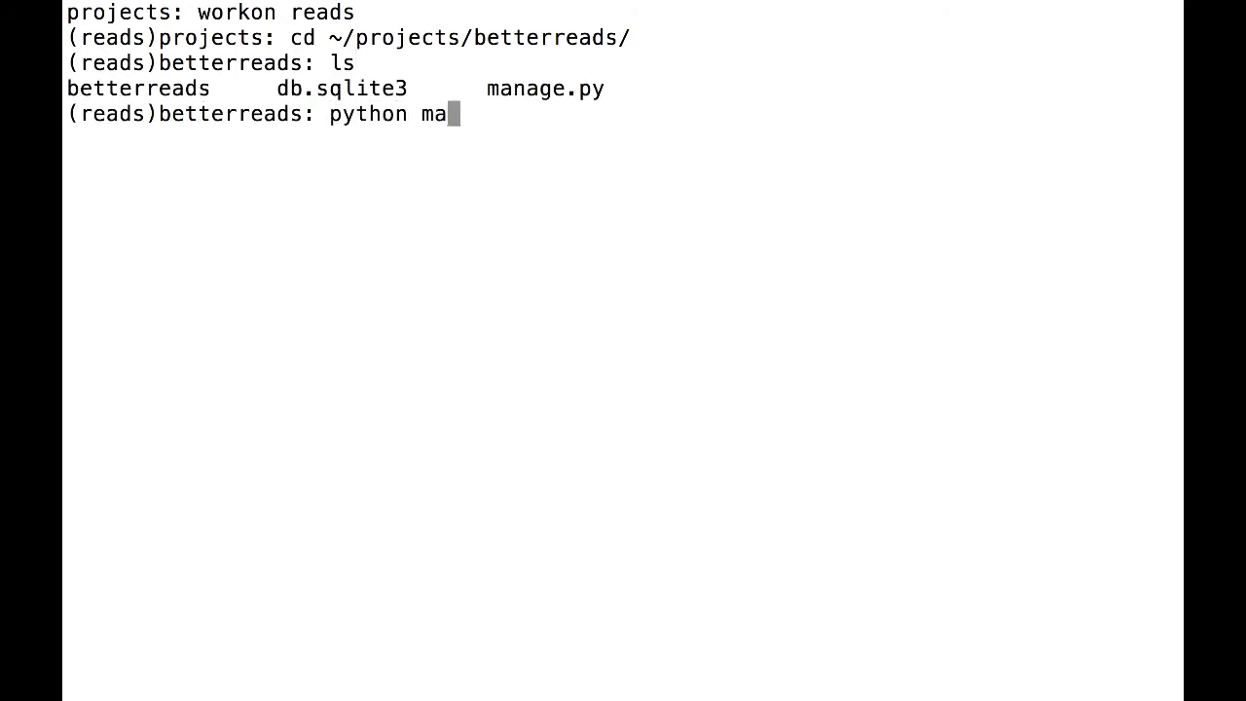
pyautogui.write('nage.py startapp b')
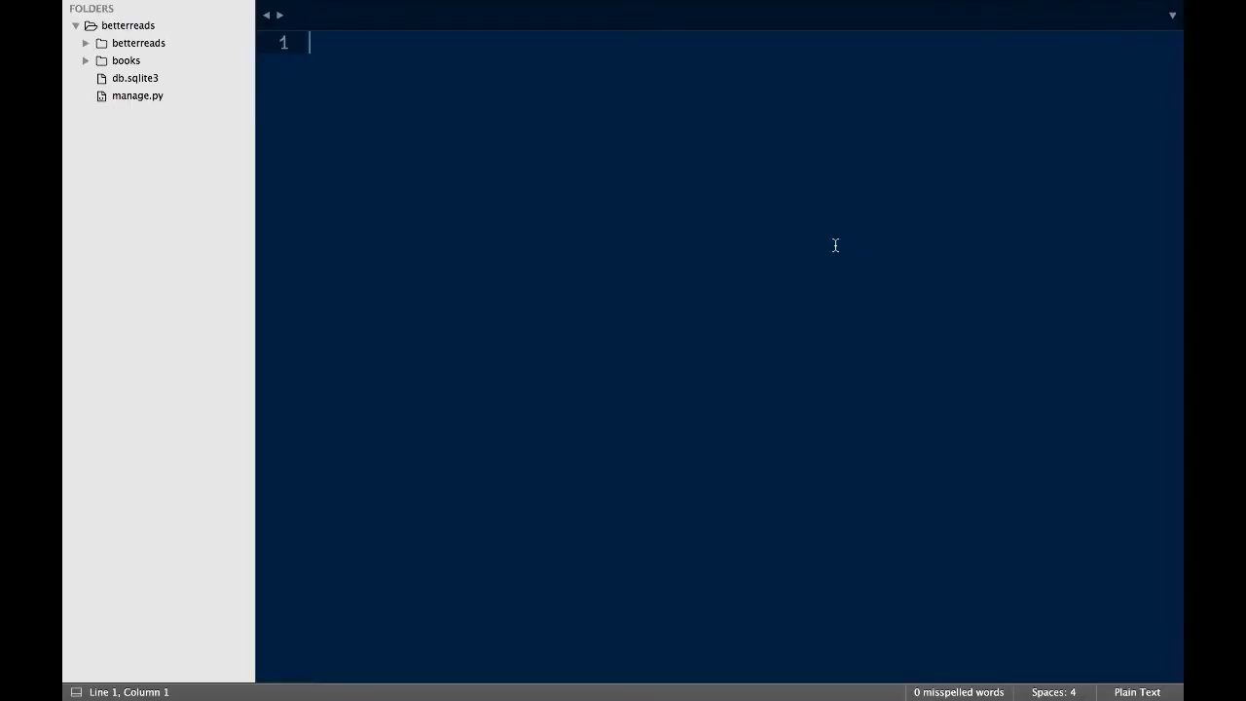
# Add 'books' to INSTALLED_APPS in the betterreads settings.py
pyautogui.click(86, 43)
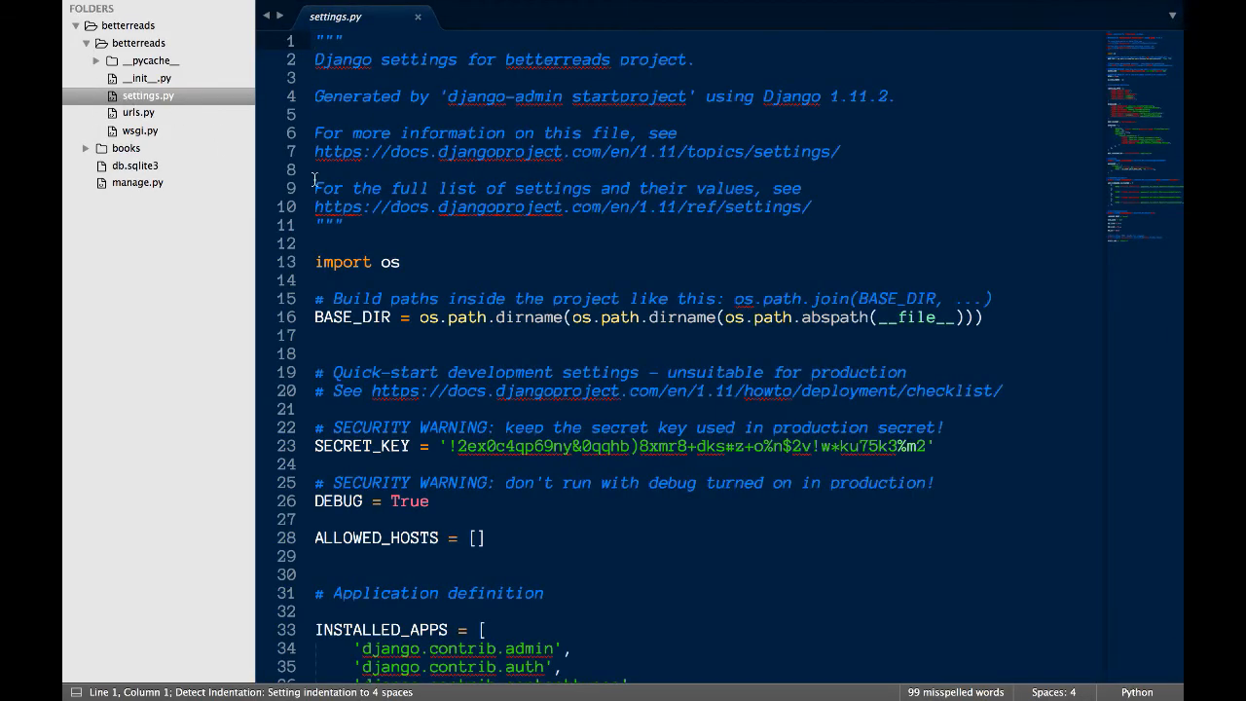
pyautogui.scroll(-3)
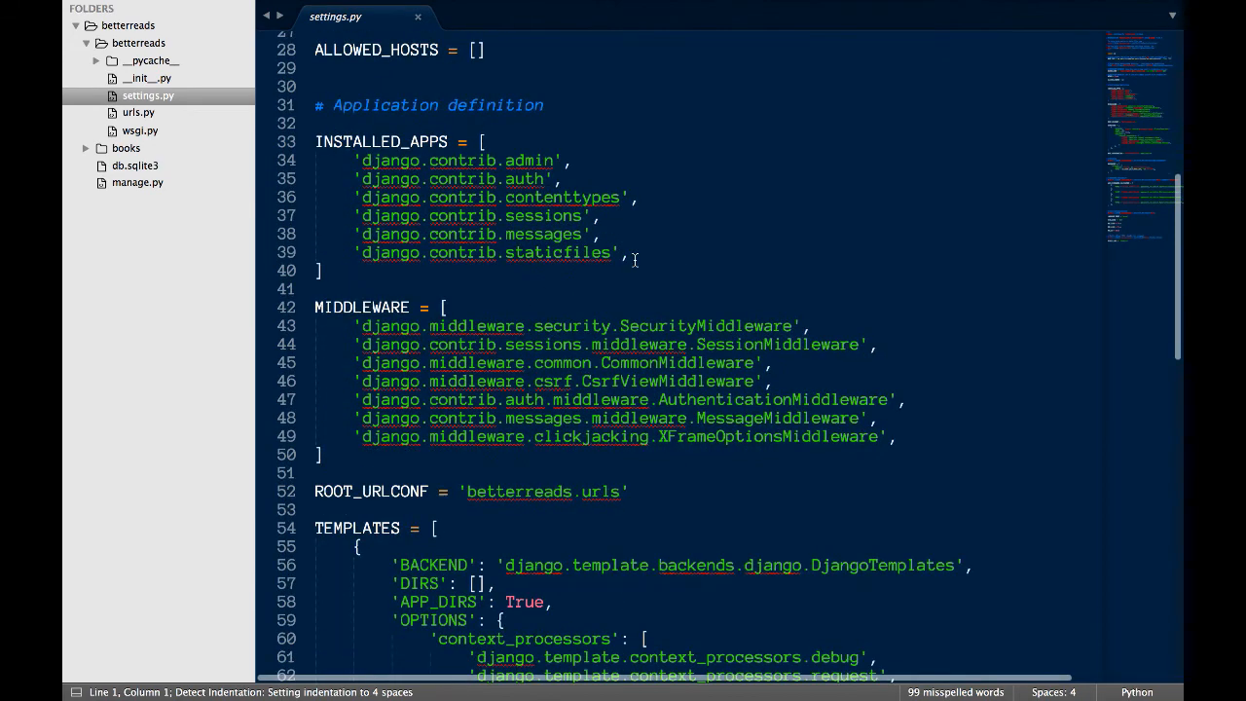
pyautogui.write("'bo")
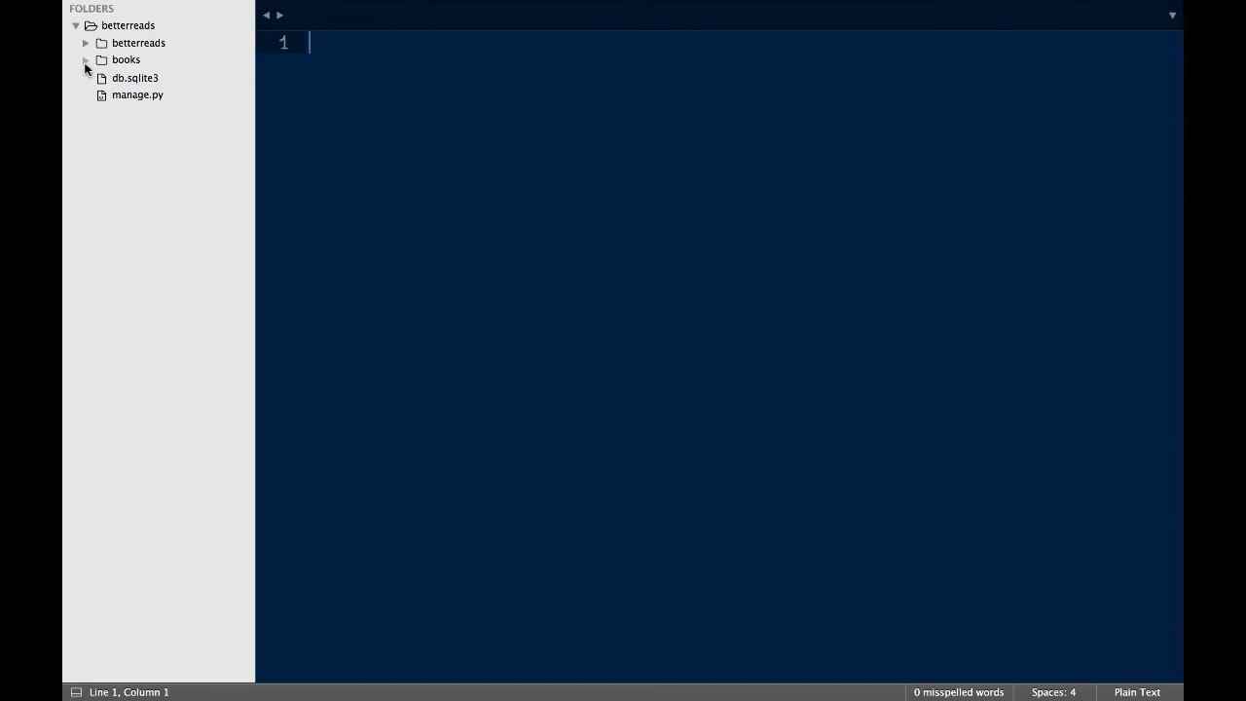
# Expand the books app folder and look through admin.py and apps.py
pyautogui.click(85, 60)
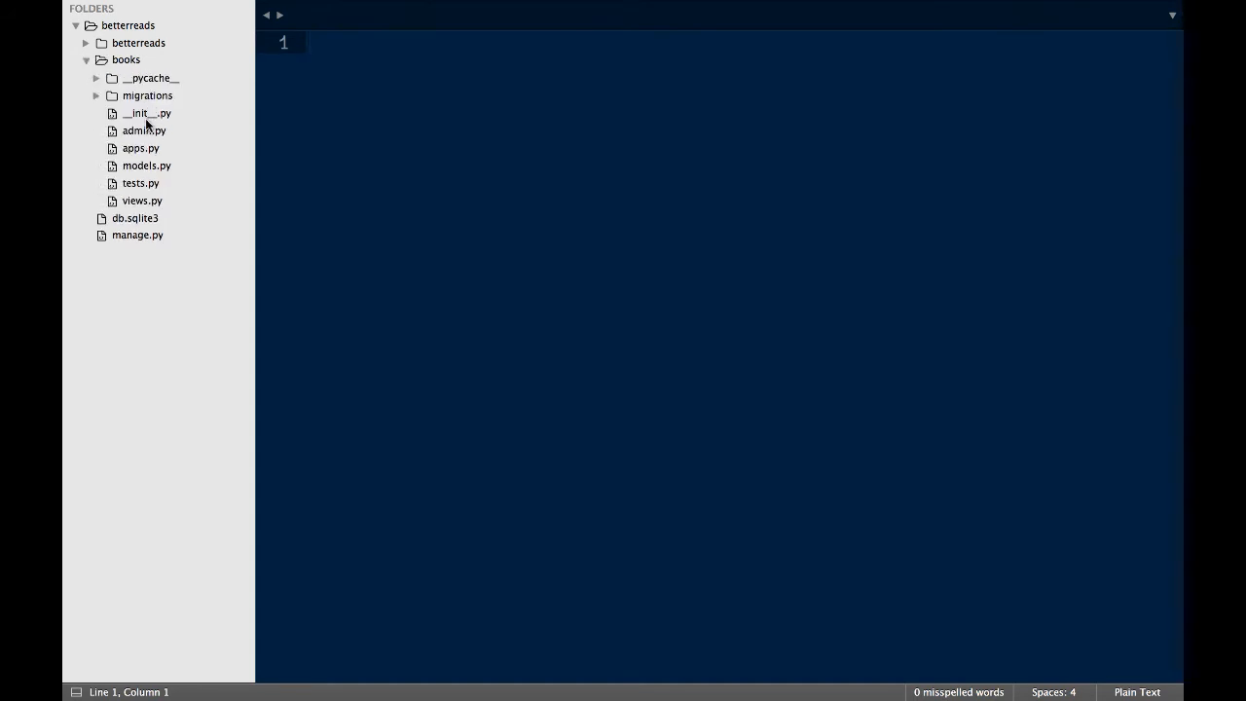
pyautogui.click(146, 113)
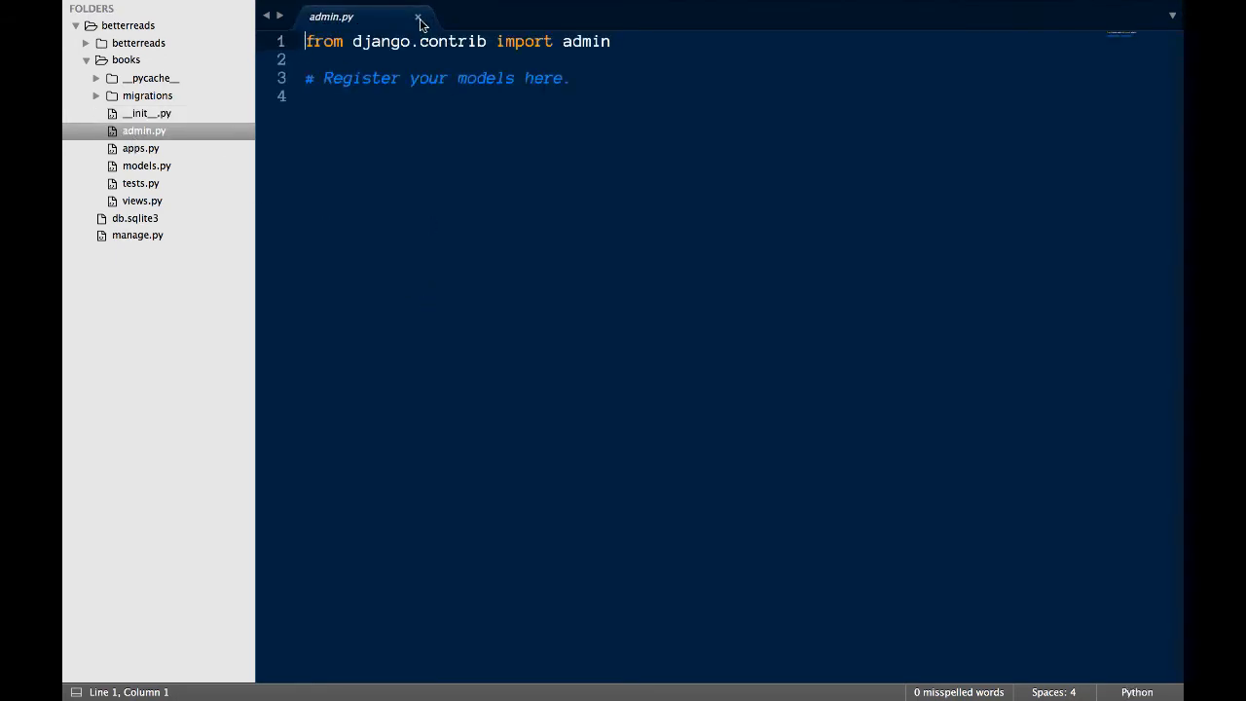
pyautogui.click(418, 16)
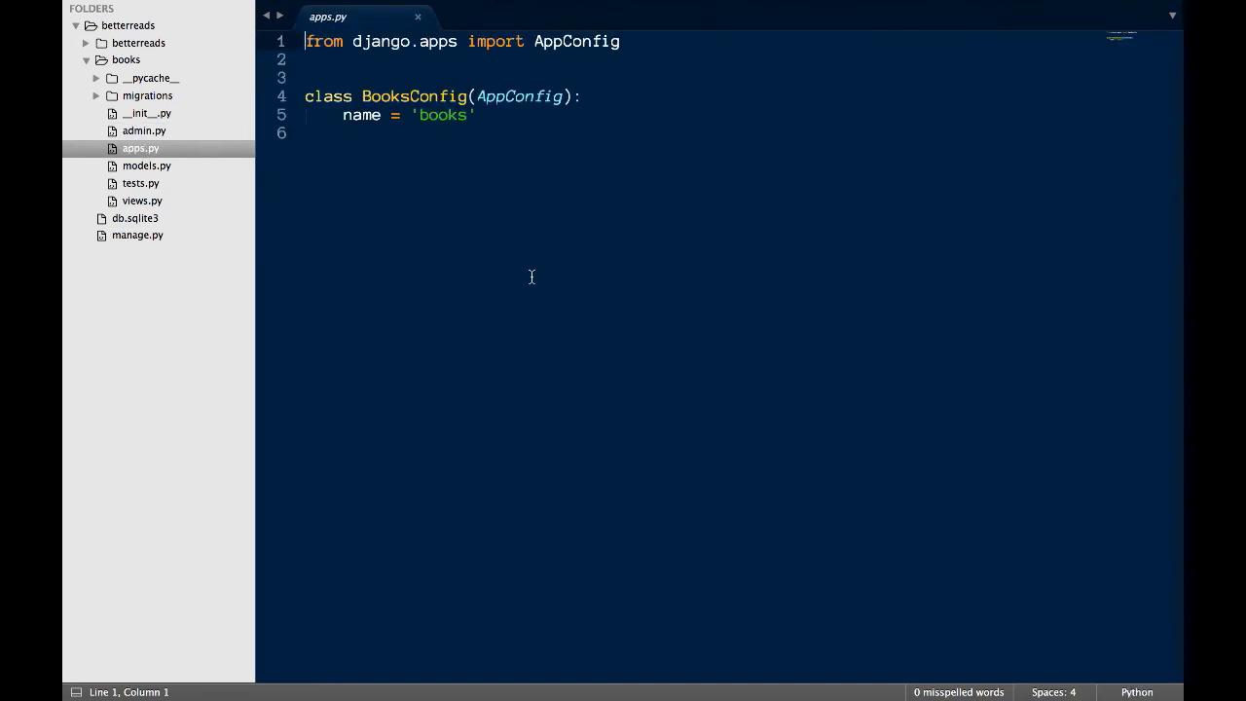
pyautogui.click(419, 16)
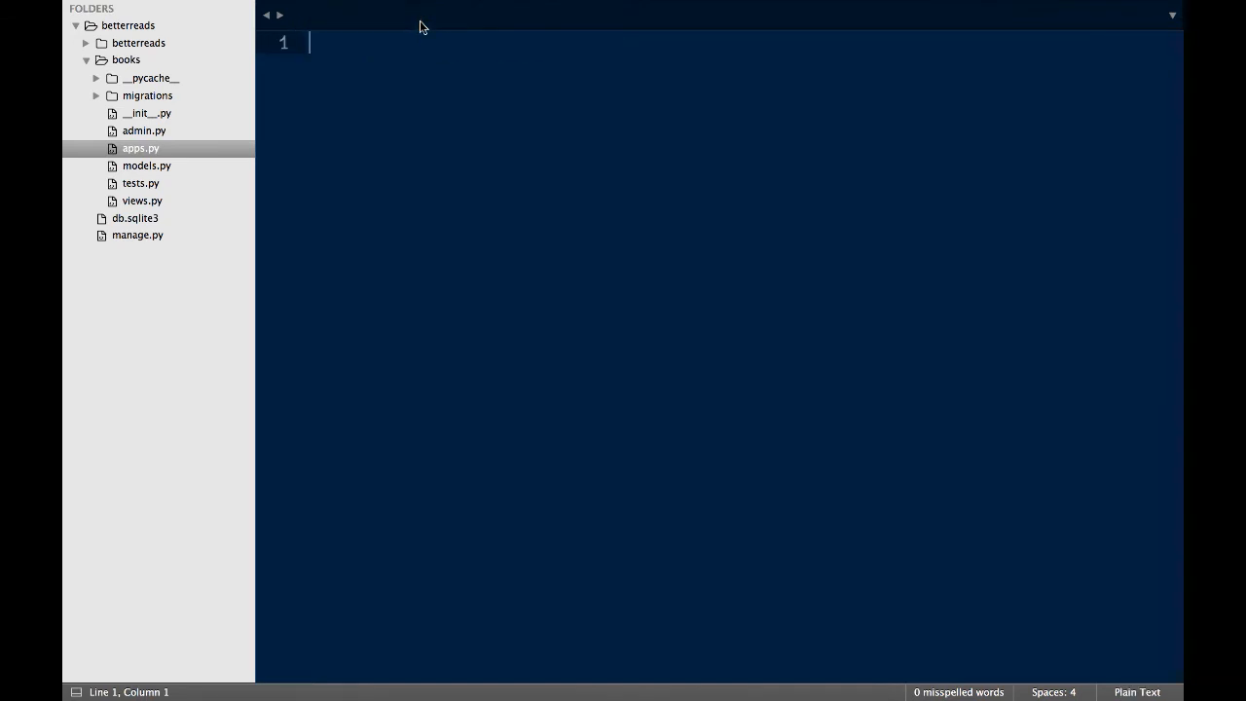
# Browse the remaining books files, toggle the migrations folder, and open models.py
pyautogui.click(146, 165)
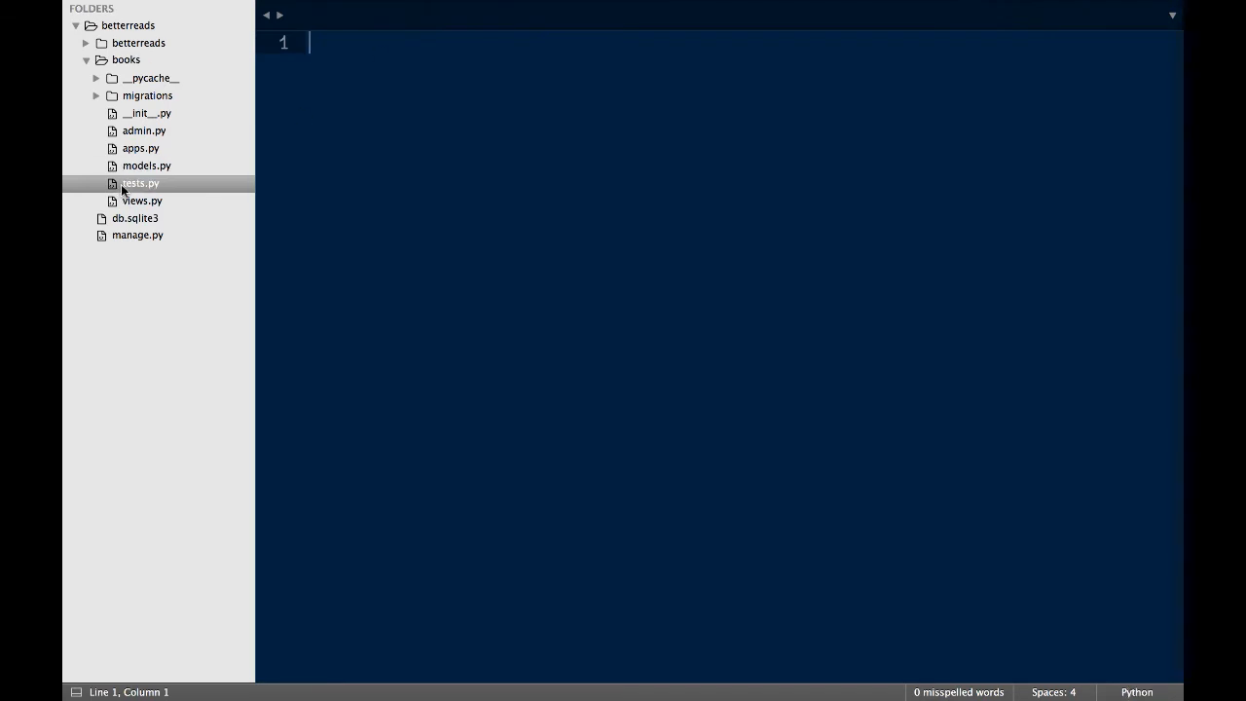
pyautogui.click(140, 183)
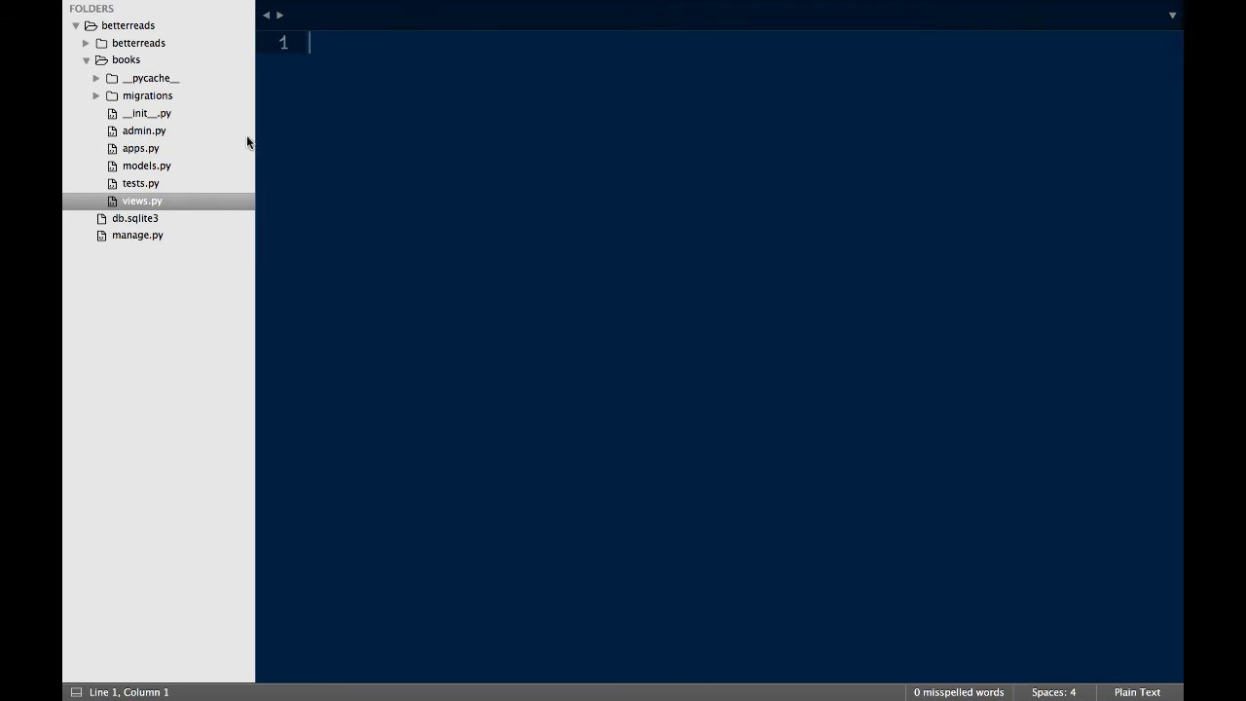
pyautogui.click(96, 96)
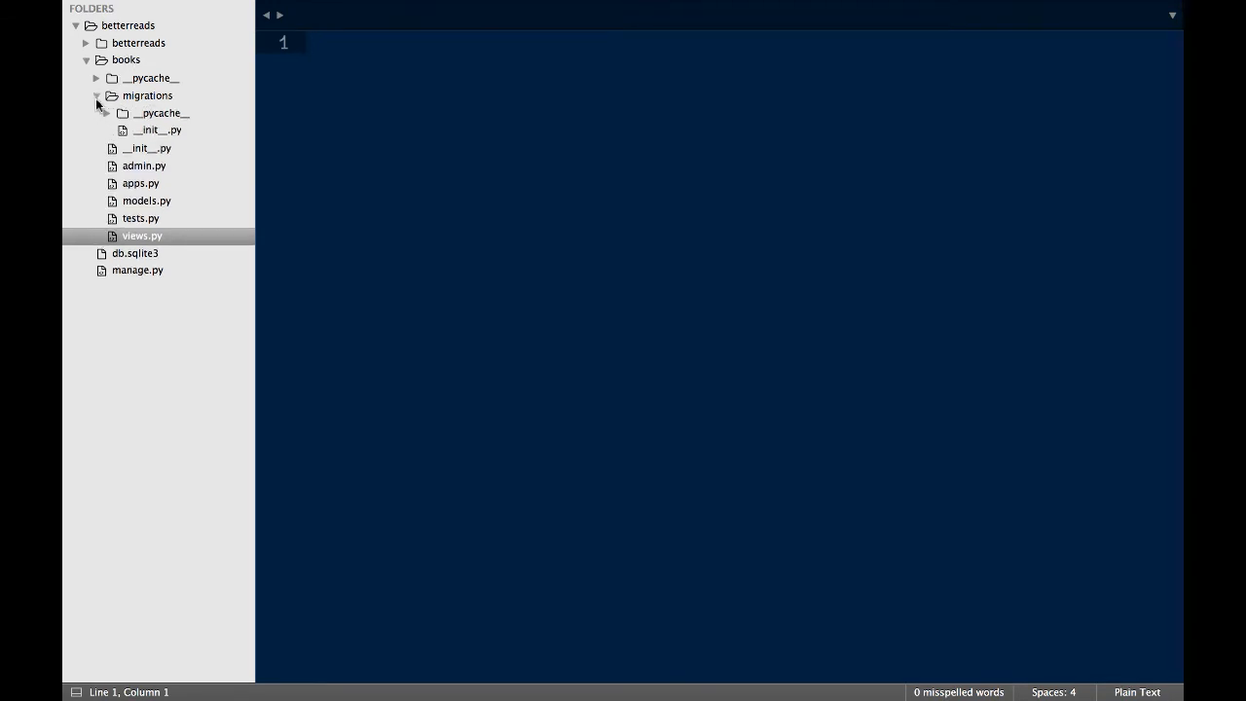
pyautogui.click(96, 95)
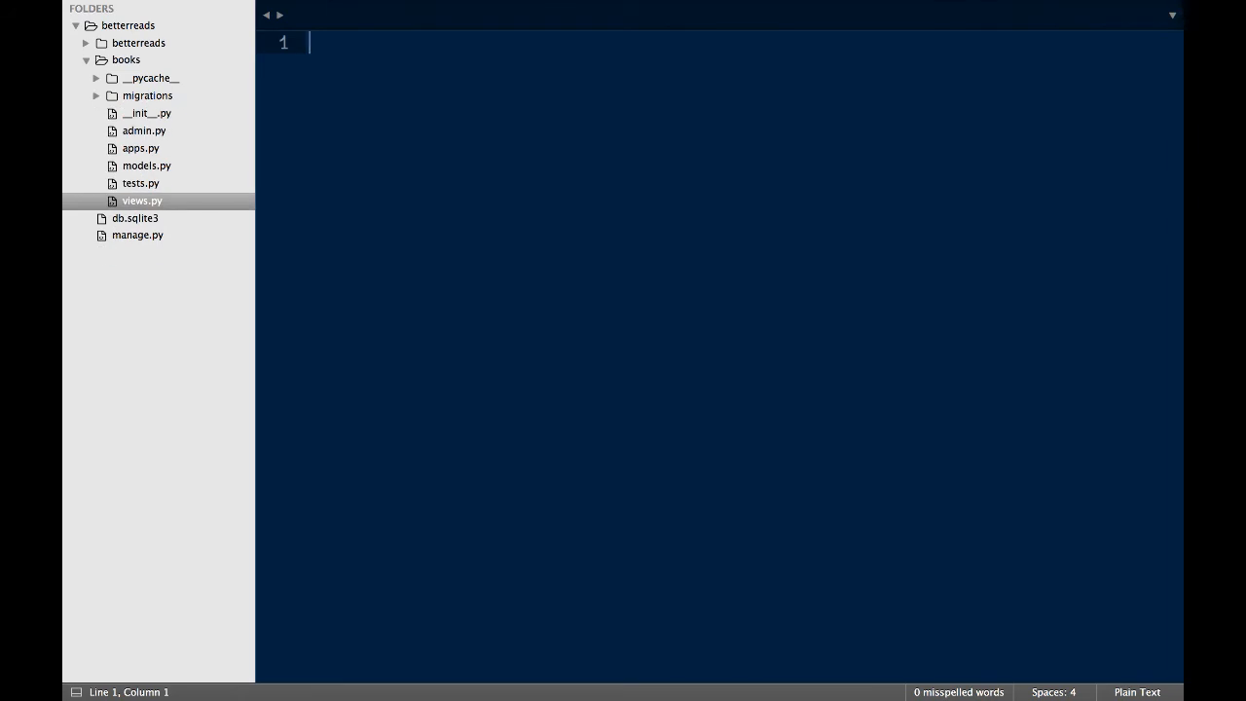
pyautogui.click(146, 165)
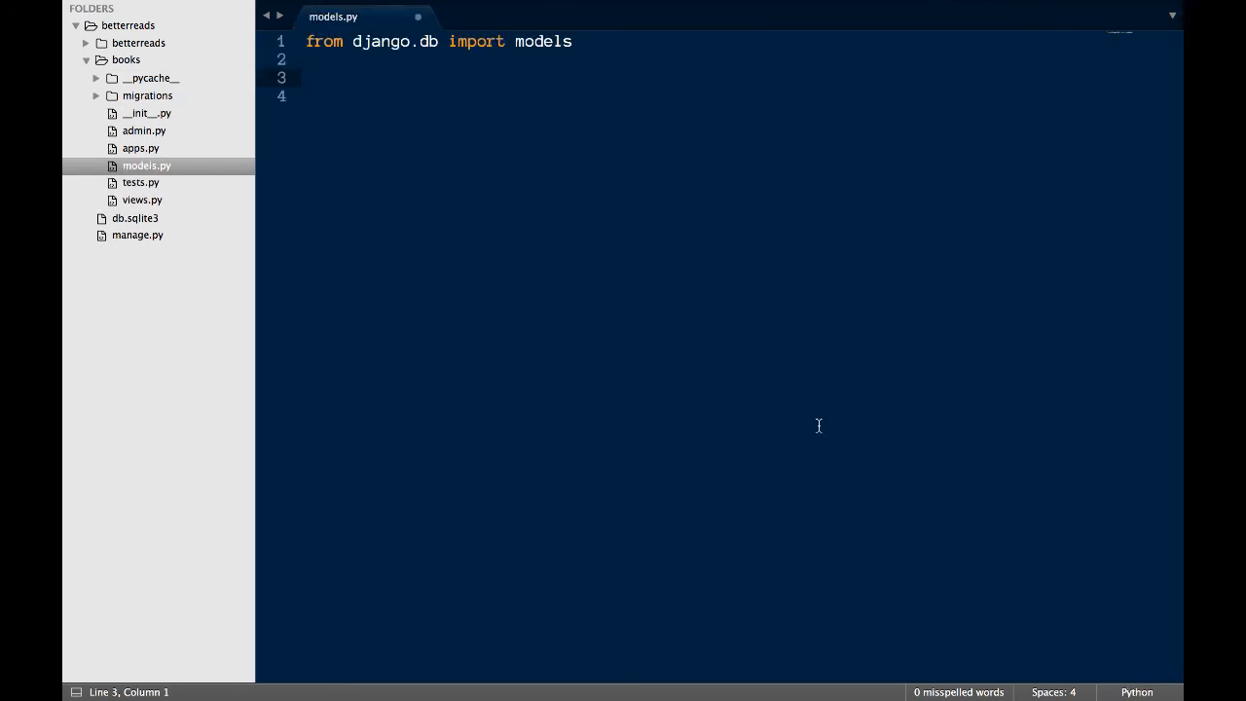
# Write class Book(models.Model) with title, subtitle, blurb, num_pages, price and in_print fields
pyautogui.write('class')
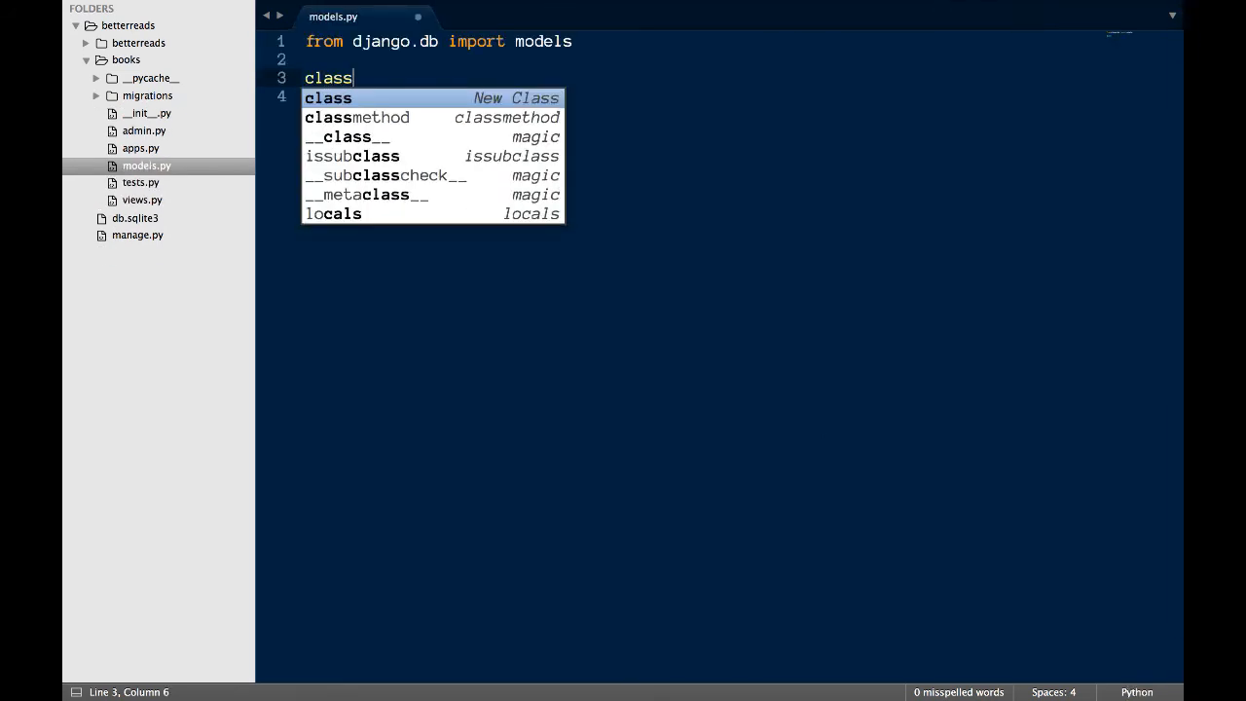
pyautogui.write('Book(models.Model):')
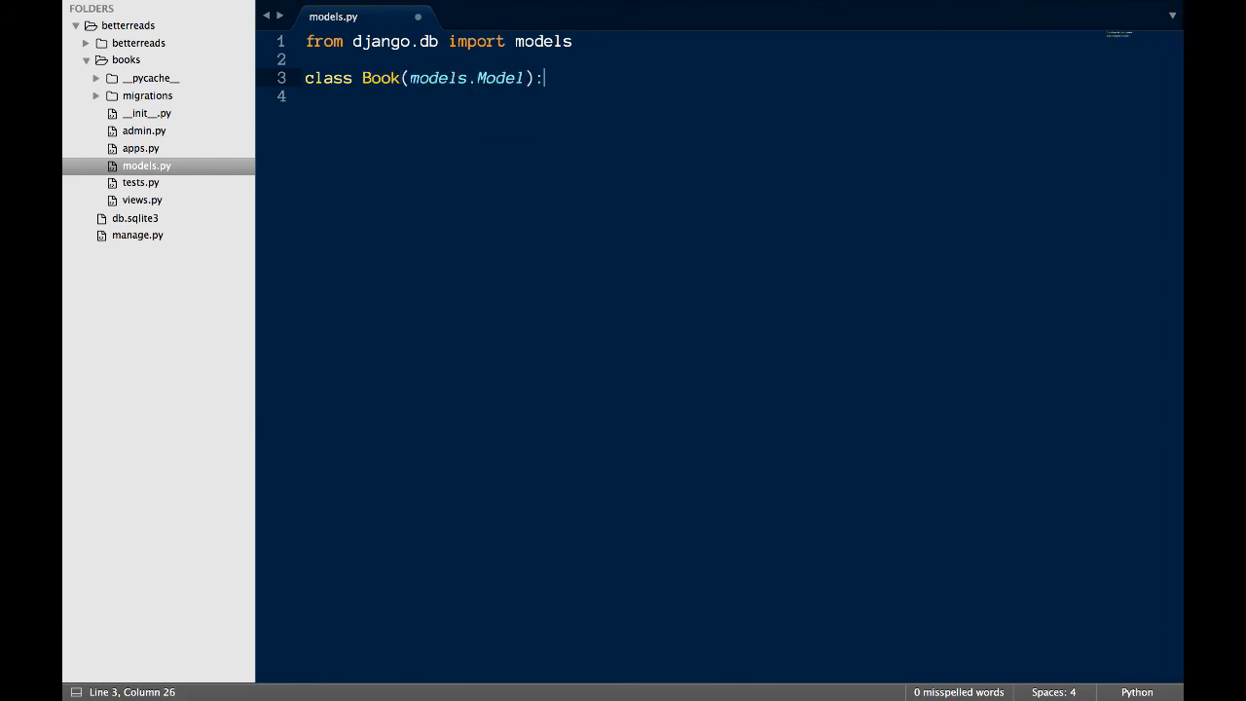
pyautogui.press('enter')
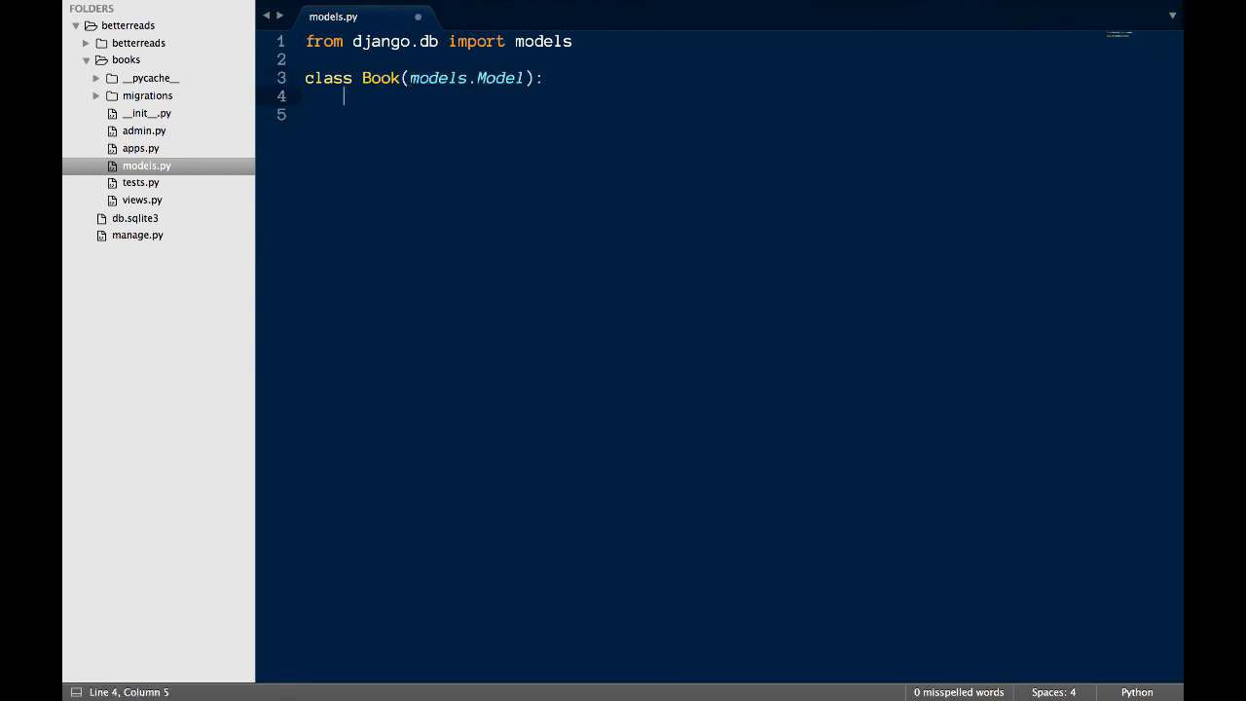
pyautogui.write('title = models.CharField(')
pyautogui.write('num_pages')
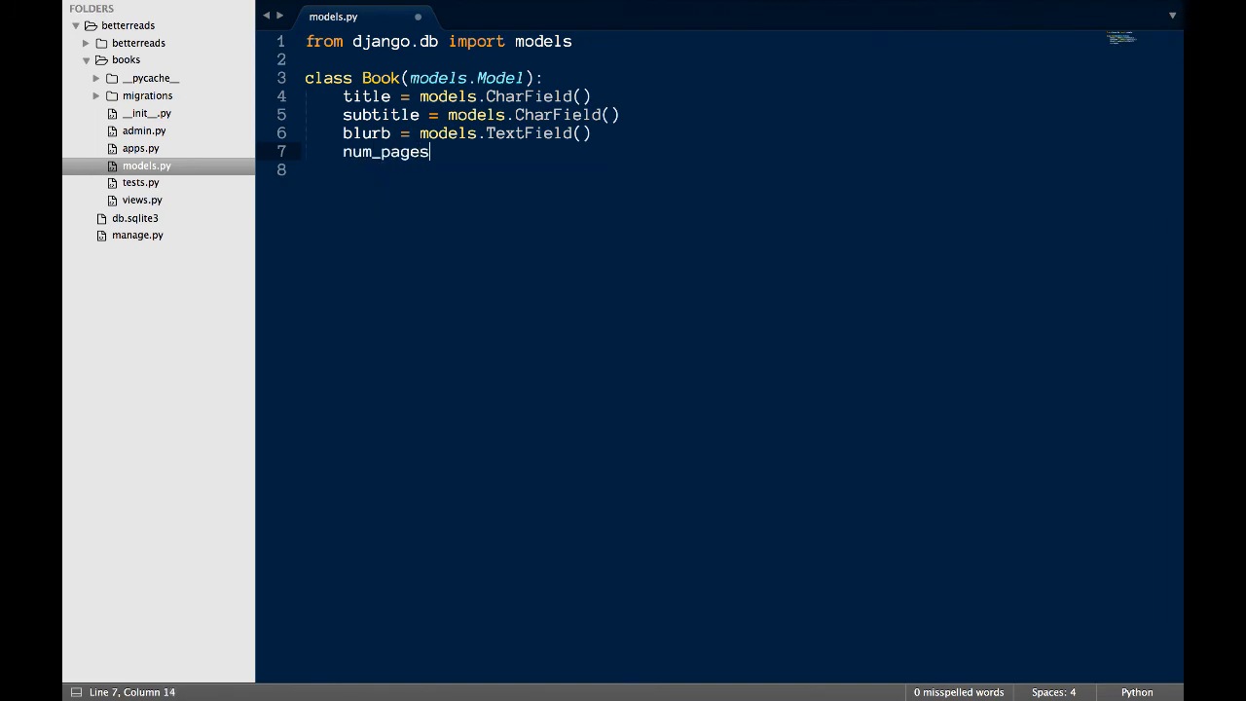
pyautogui.write('= models.IntegerField()')
pyautogui.write('in_print = models.BooleanFiel')
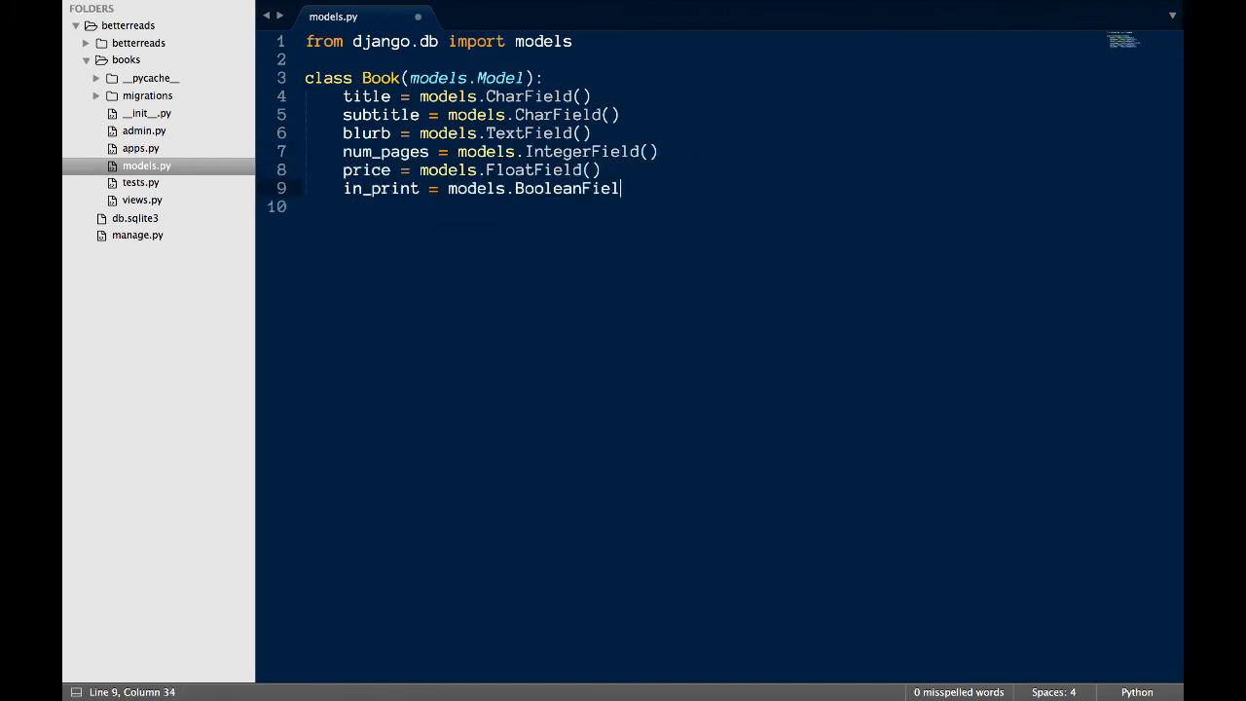
pyautogui.write('()')
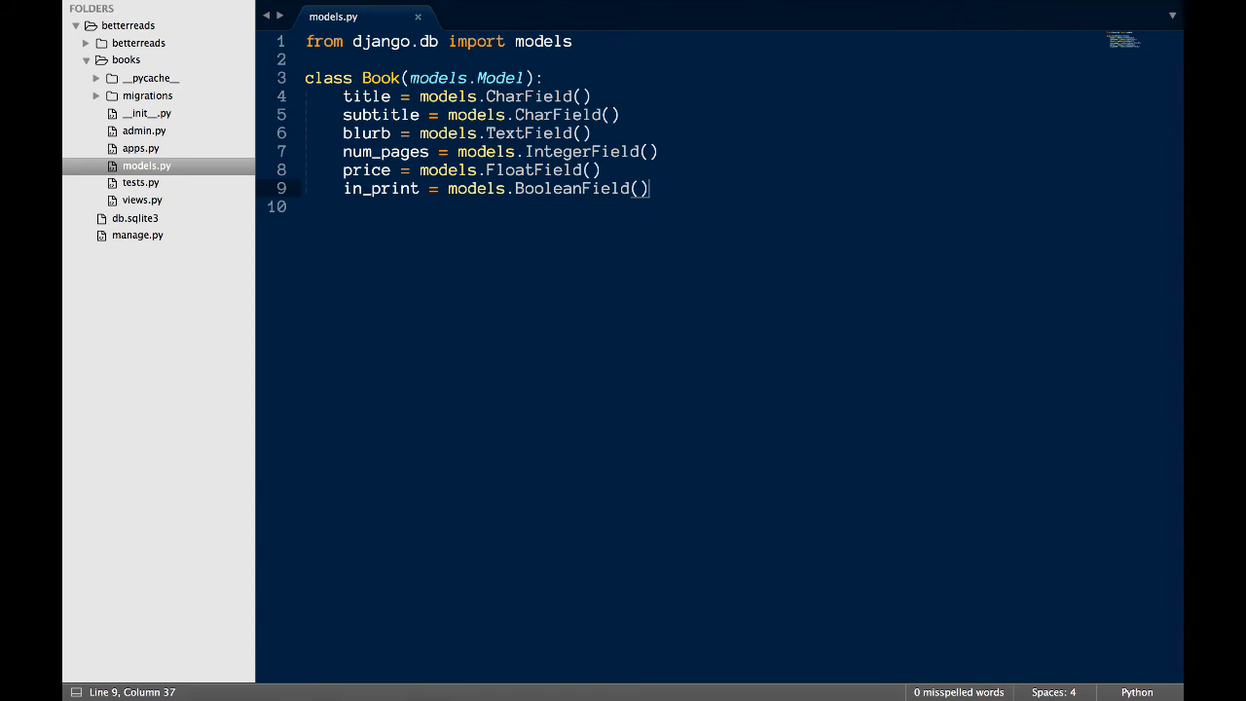
# Give the title field max_length=255
pyautogui.click(584, 95)
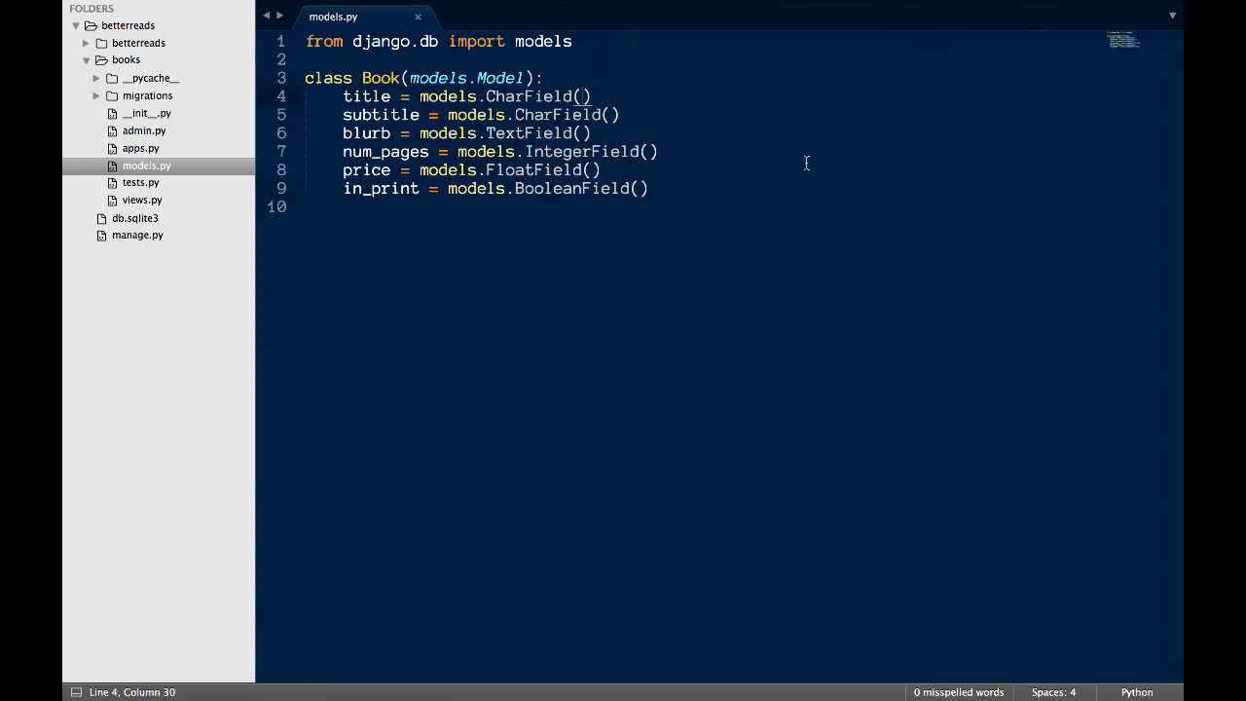
pyautogui.write('max_leng')
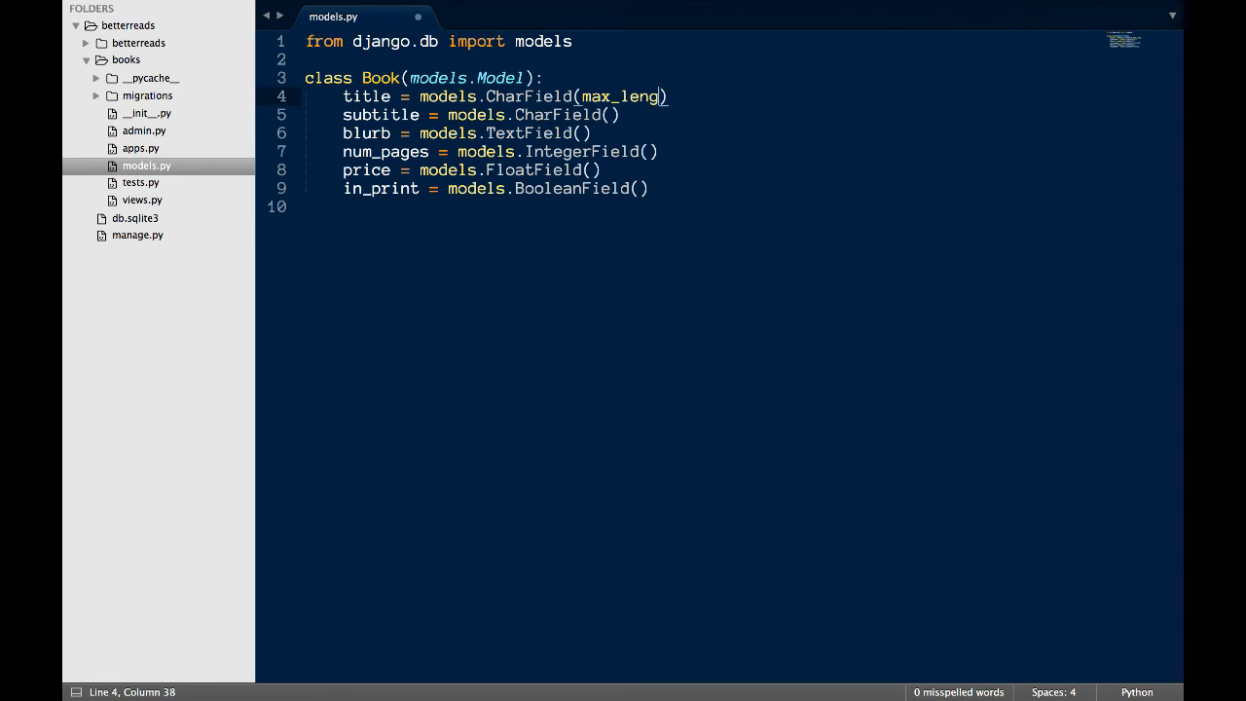
pyautogui.write('th=')
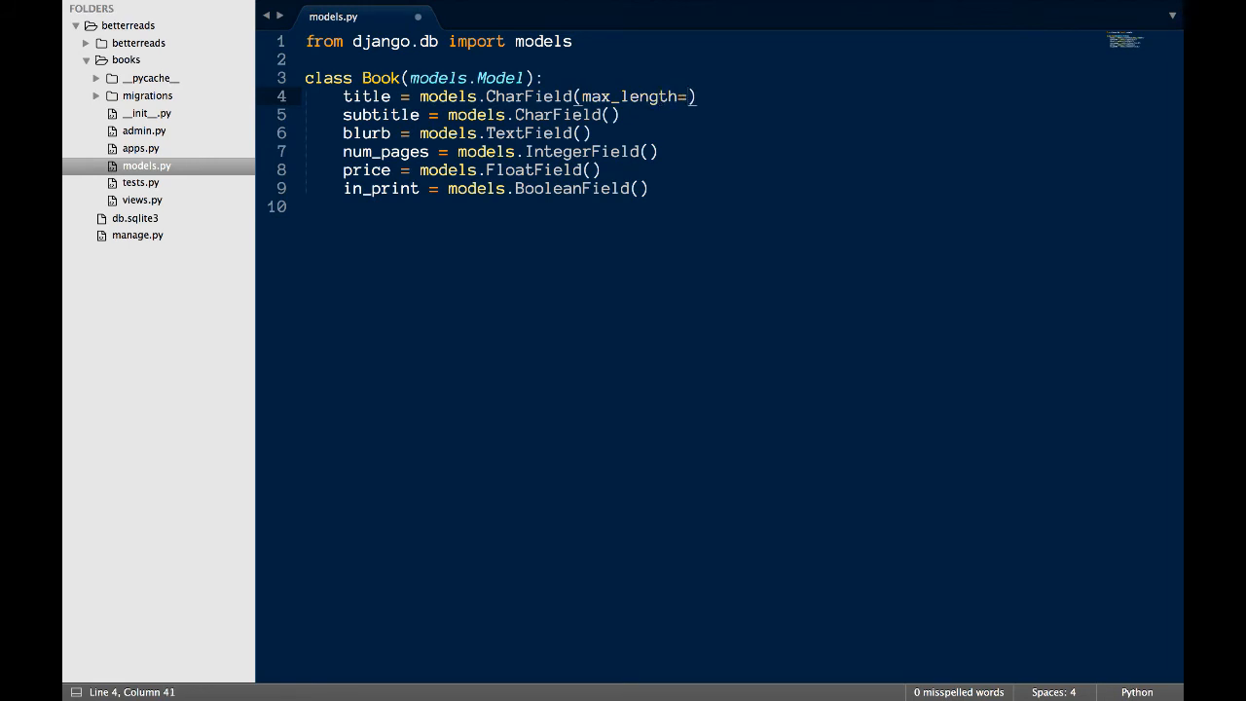
pyautogui.write('255')
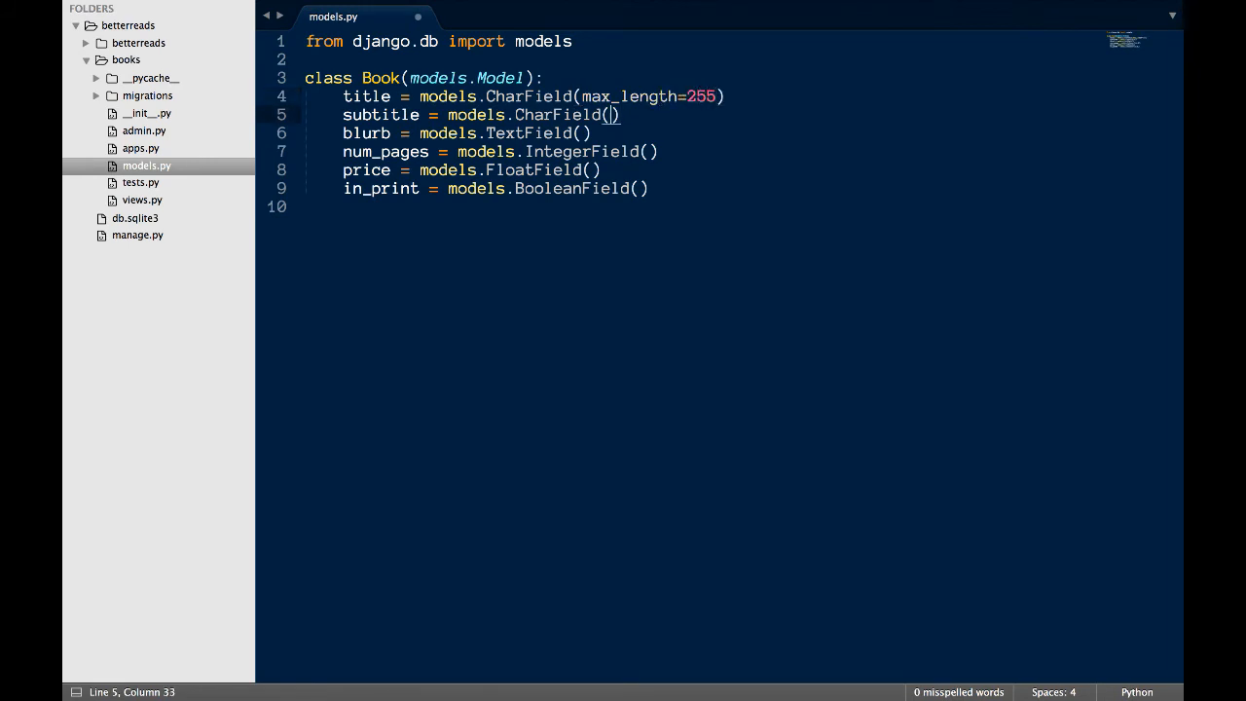
# Give the subtitle field max_length=255 and blank=True
pyautogui.write('max_lengh')
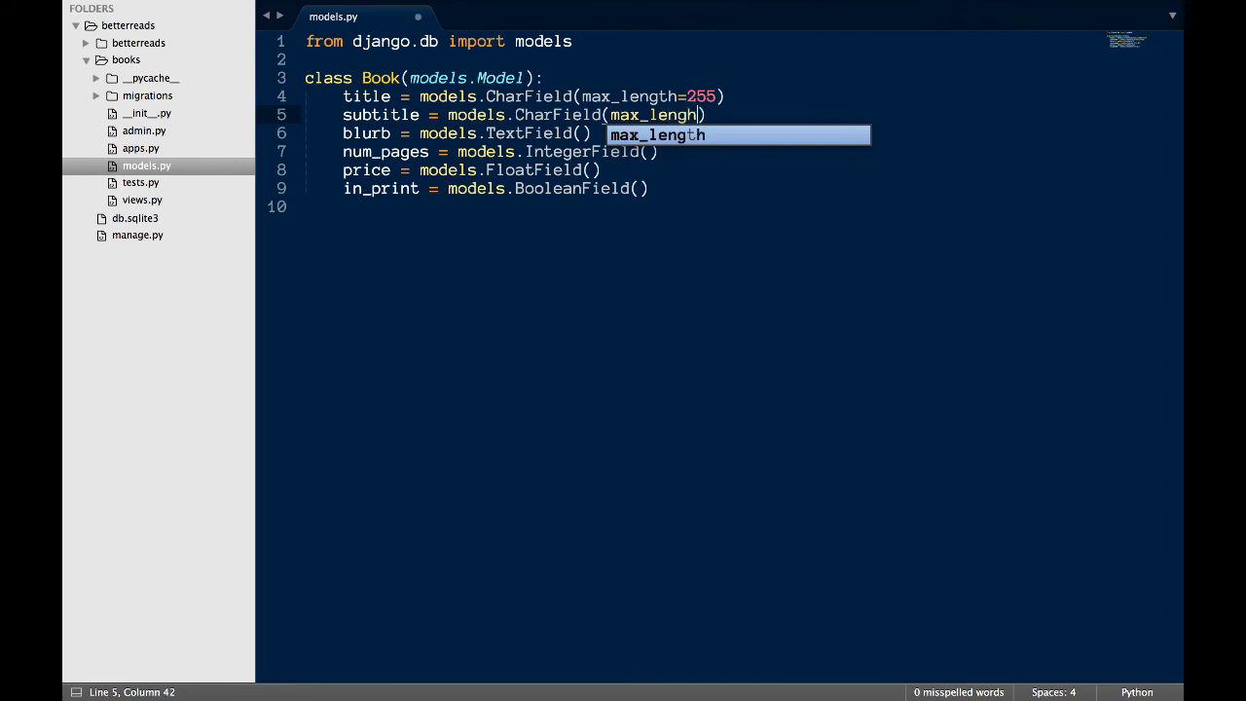
pyautogui.press('Backspace')
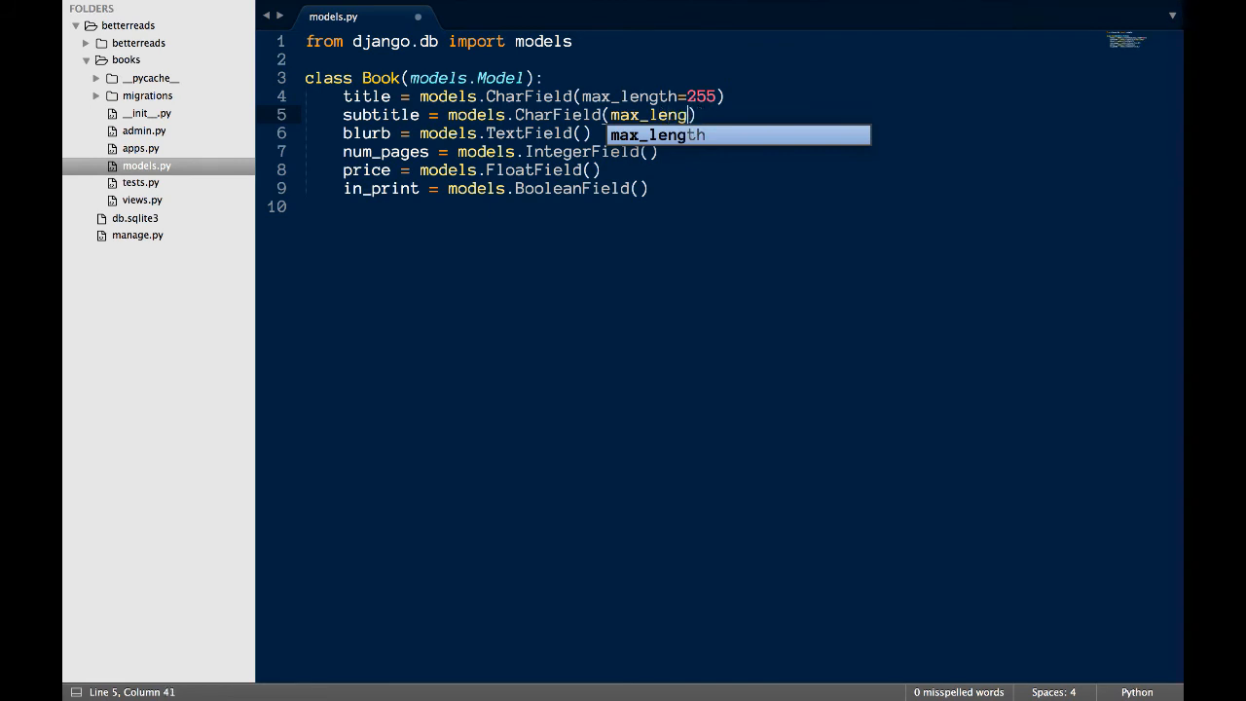
pyautogui.write('th=')
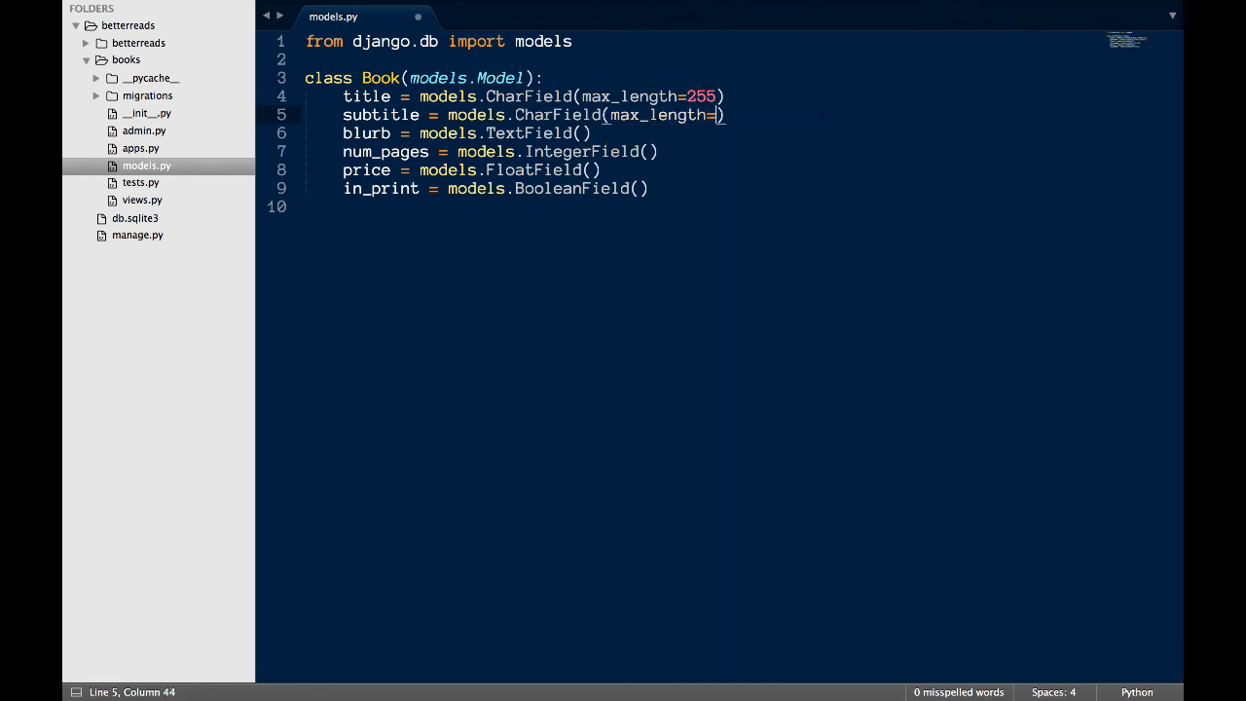
pyautogui.write('255')
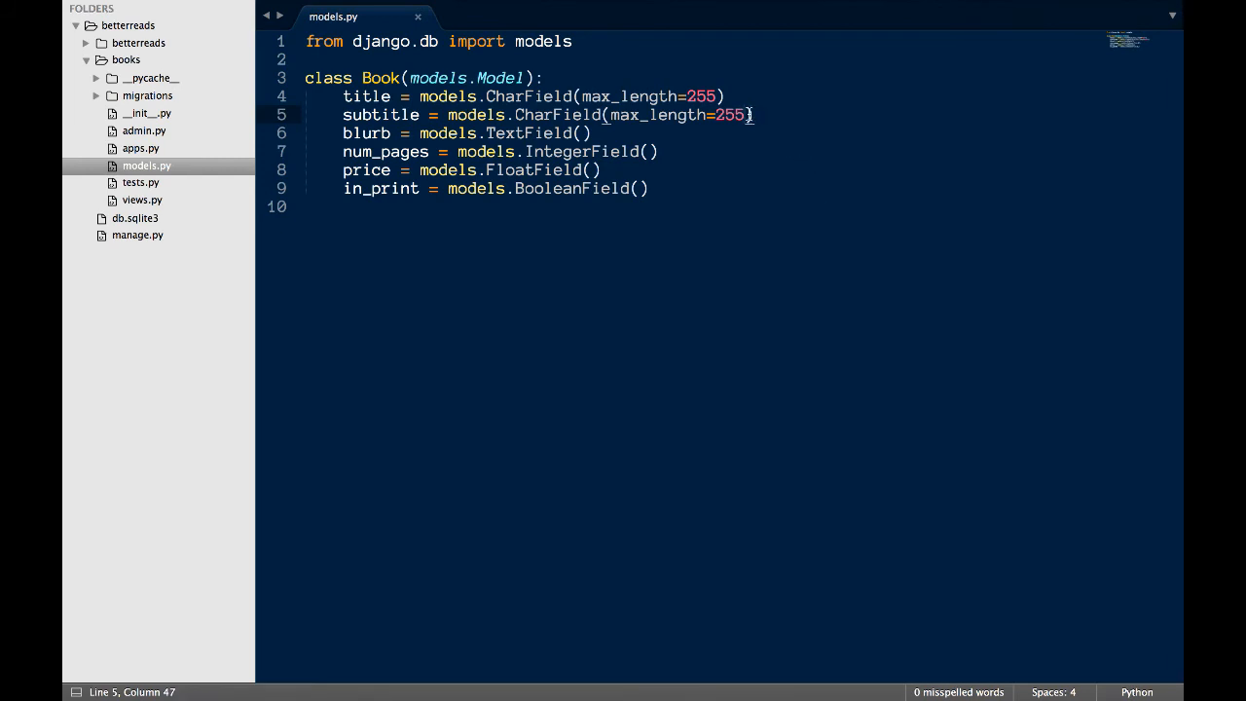
pyautogui.write(', blank=T')
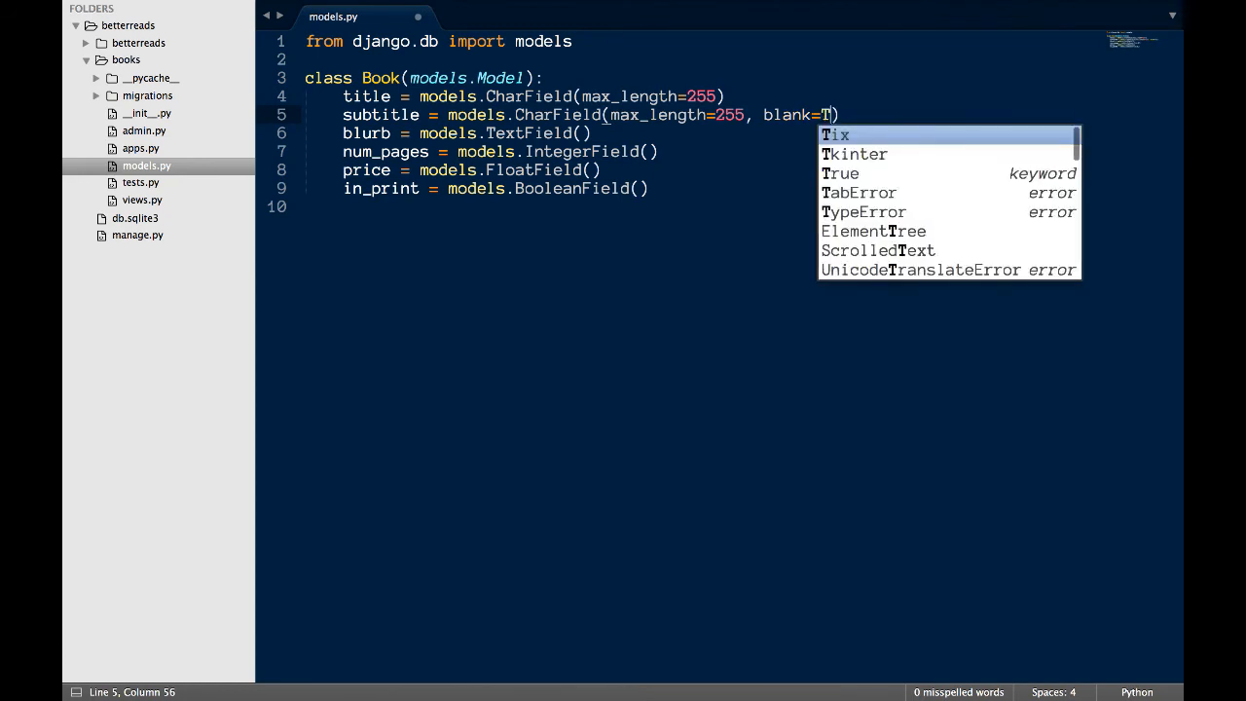
pyautogui.write('rue')
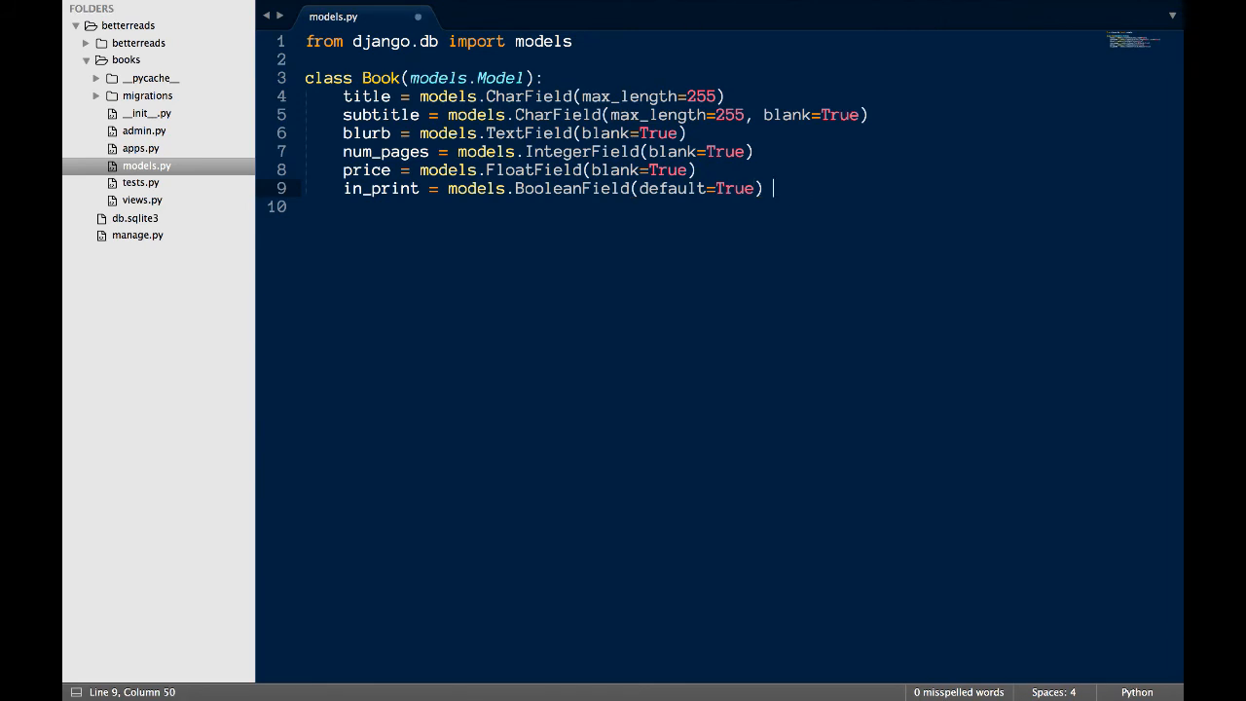
# Add def __str__(self) returning self.title below the Book fields
pyautogui.press('enter')
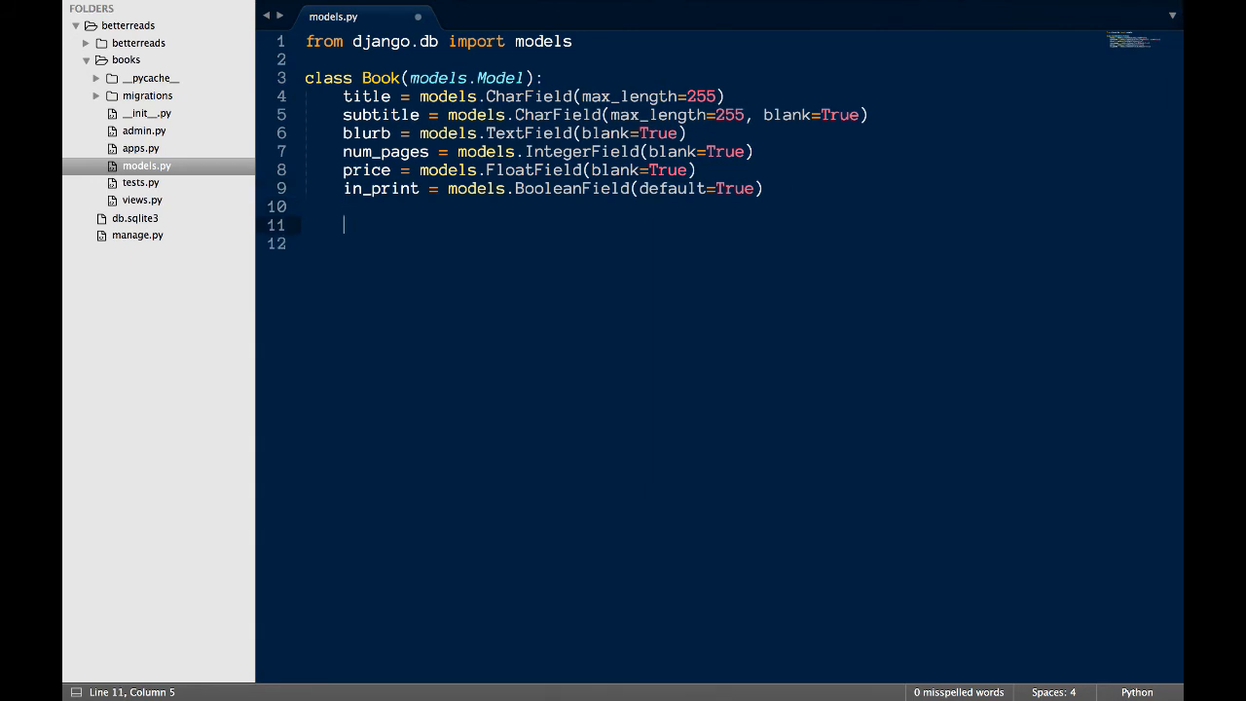
pyautogui.write('d')
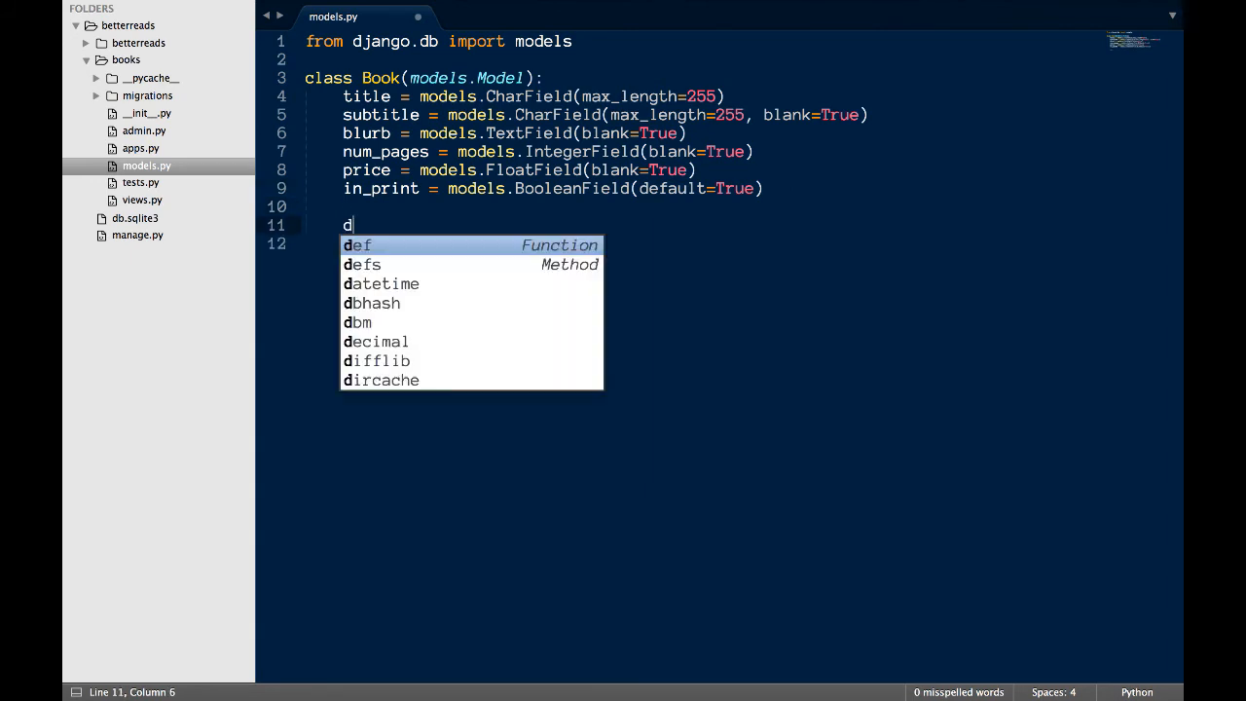
pyautogui.write('ef __str__(self):')
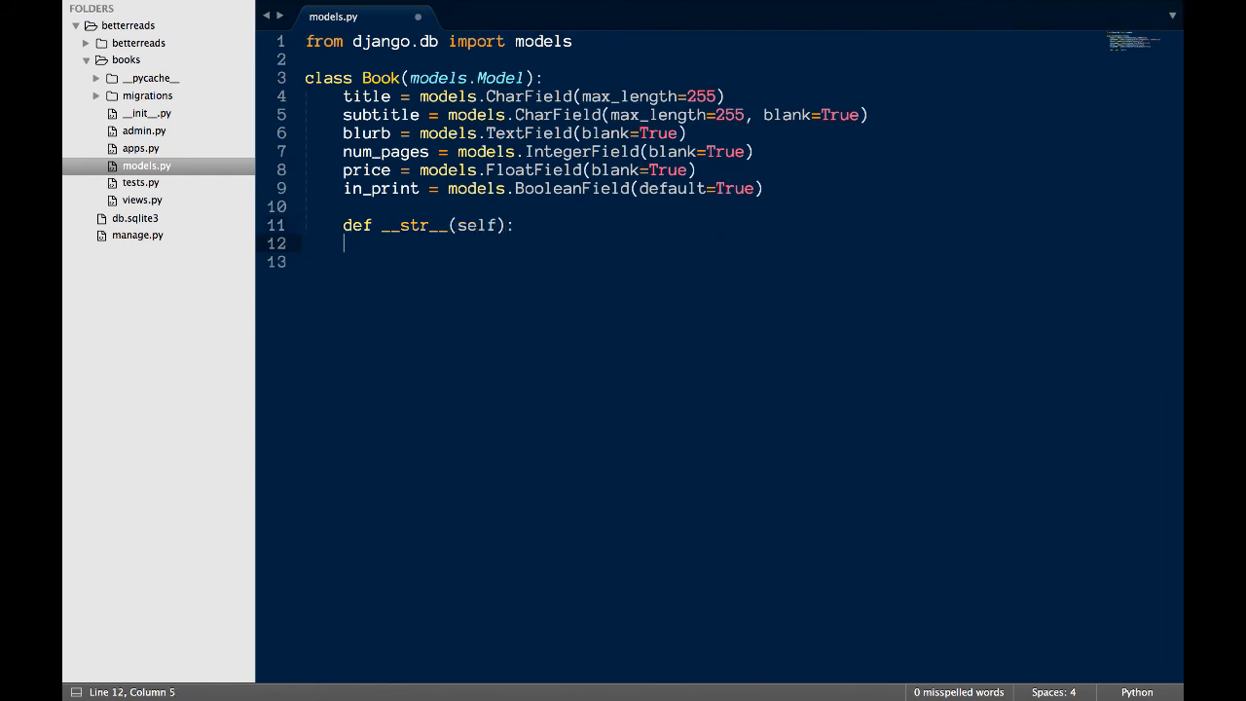
pyautogui.press('Tab')
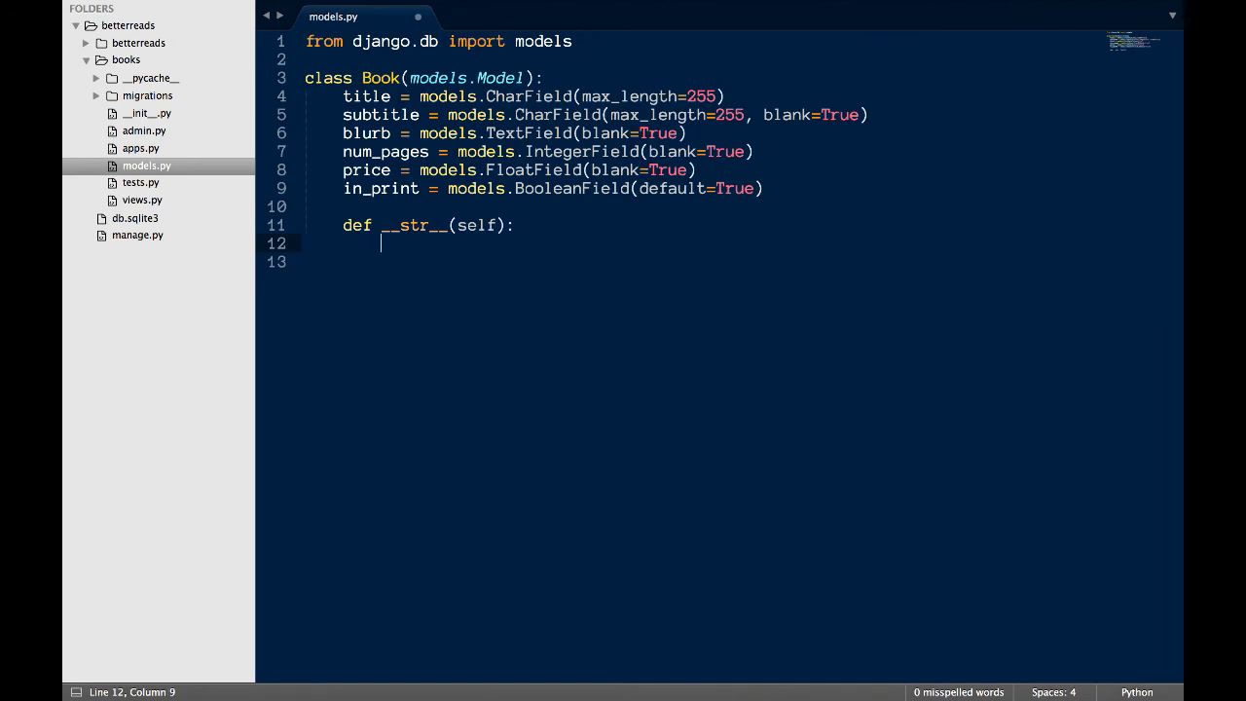
pyautogui.write('return')
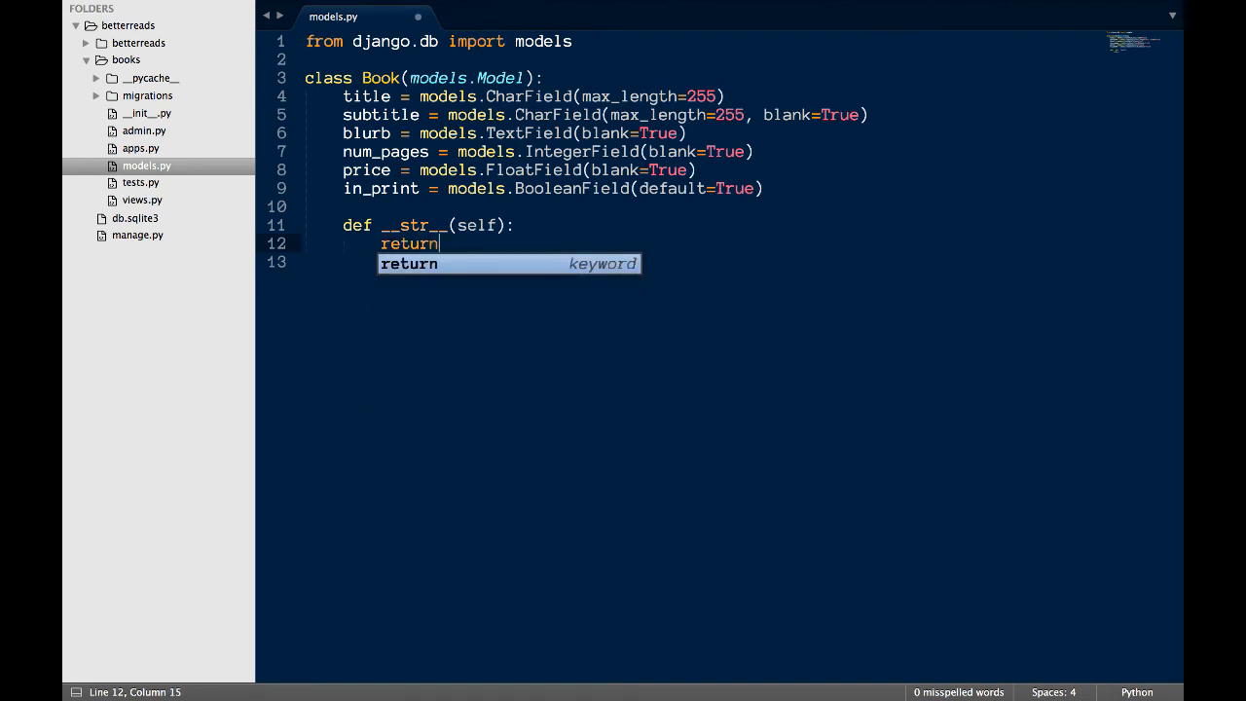
pyautogui.write('self.title')
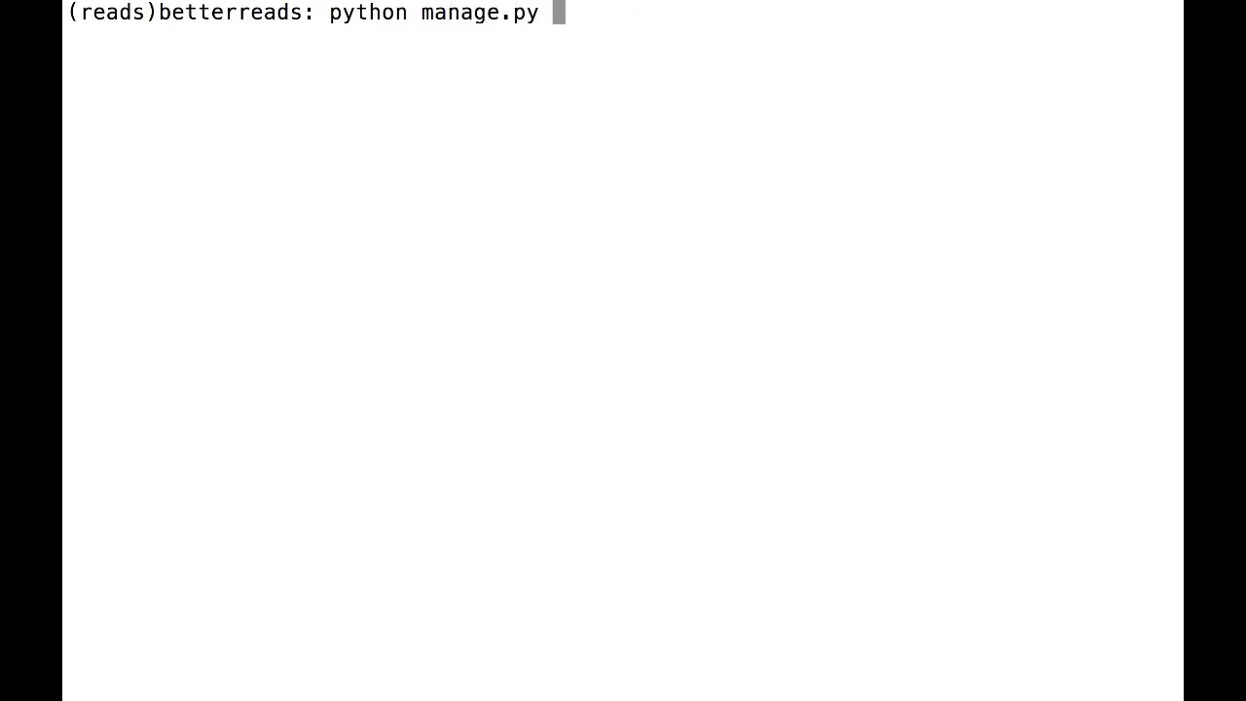
# Run python manage.py makemigrations for the Book model
pyautogui.write('makemigratio')
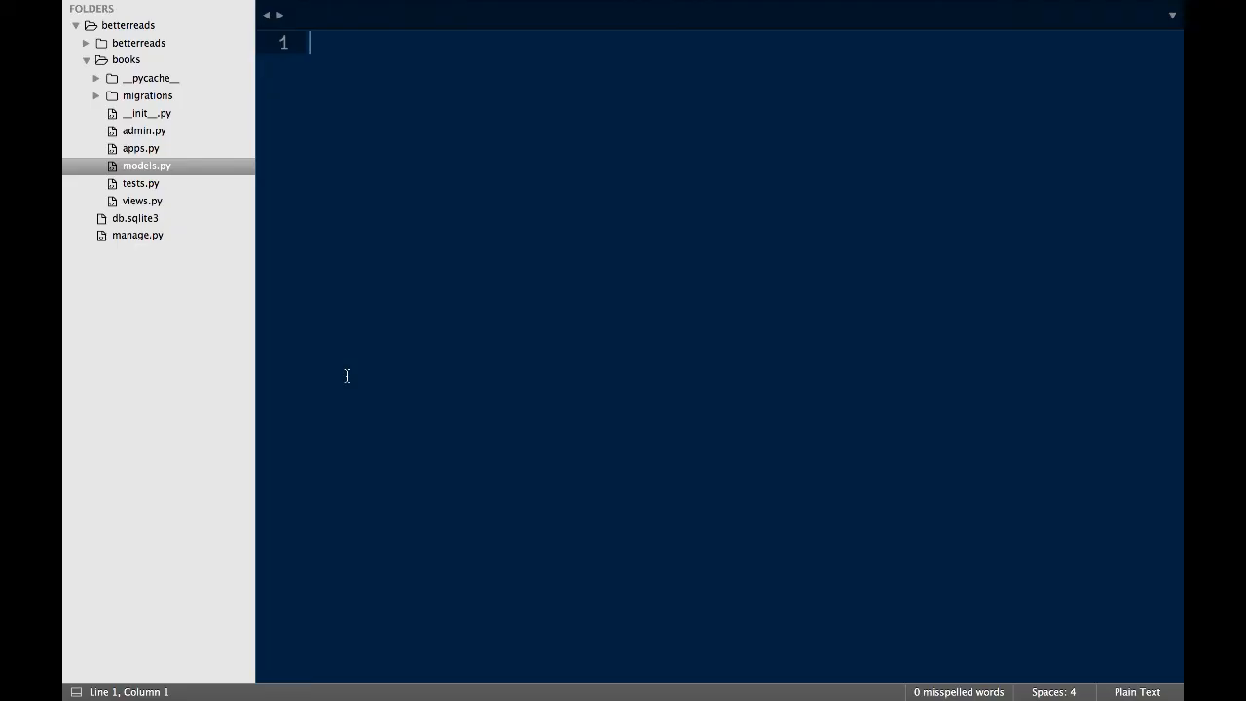
pyautogui.moveTo(288, 321)
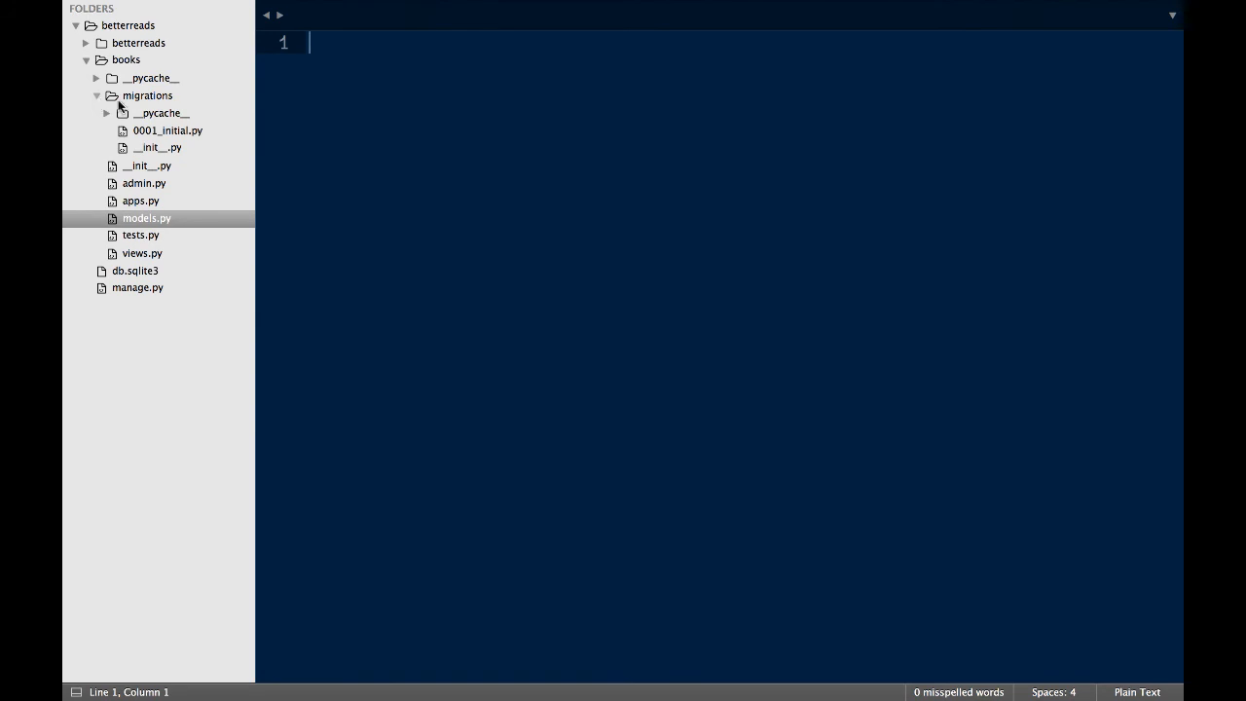
# Open migrations/0001_initial.py to review the generated Book fields
pyautogui.click(168, 130)
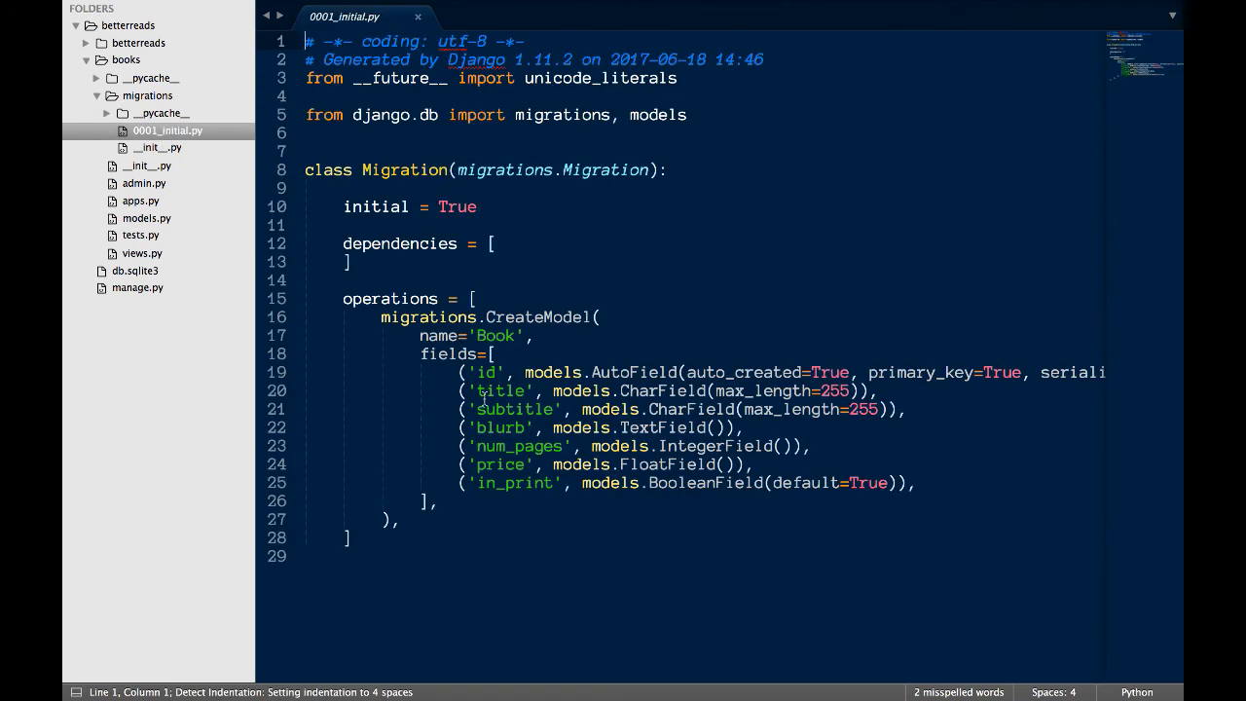
pyautogui.moveTo(614, 284)
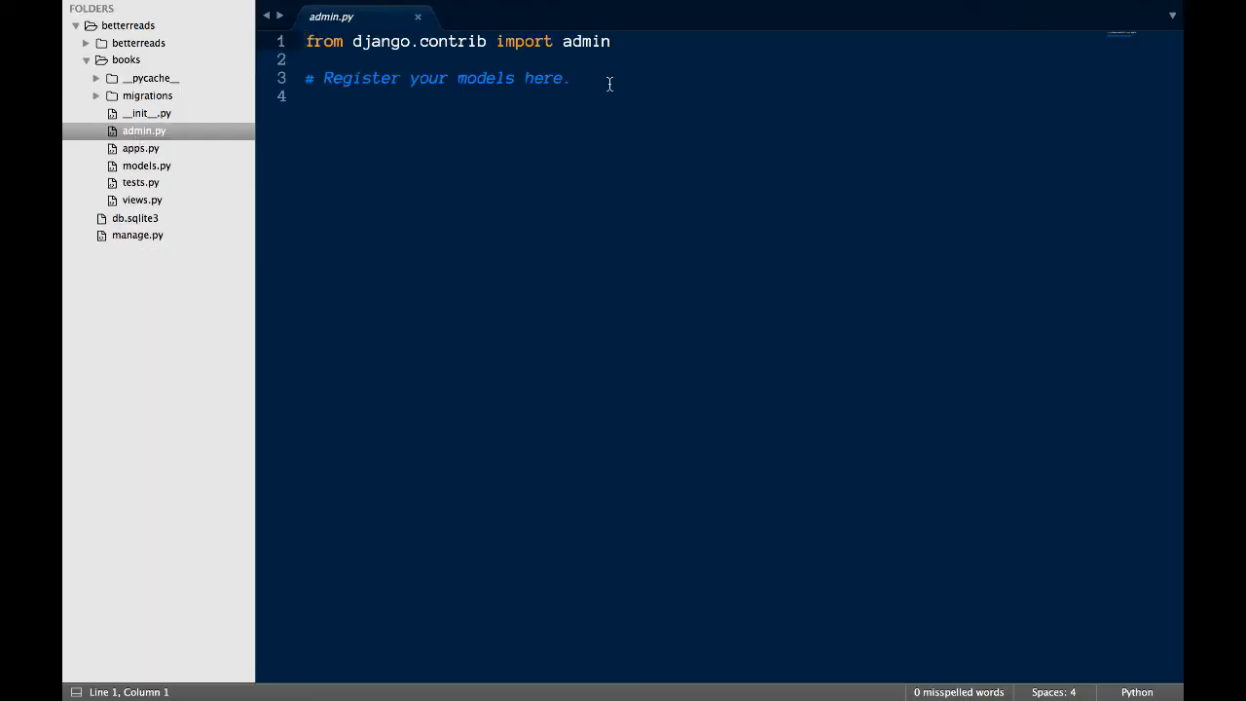
# Import Book, define BookAdmin(admin.ModelAdmin) with pass, and call admin.site.register(Book, BookAdmin)
pyautogui.write('from boooks.models import Book')
pyautogui.write('class BookAdmin(admin.ModelAdmin):')
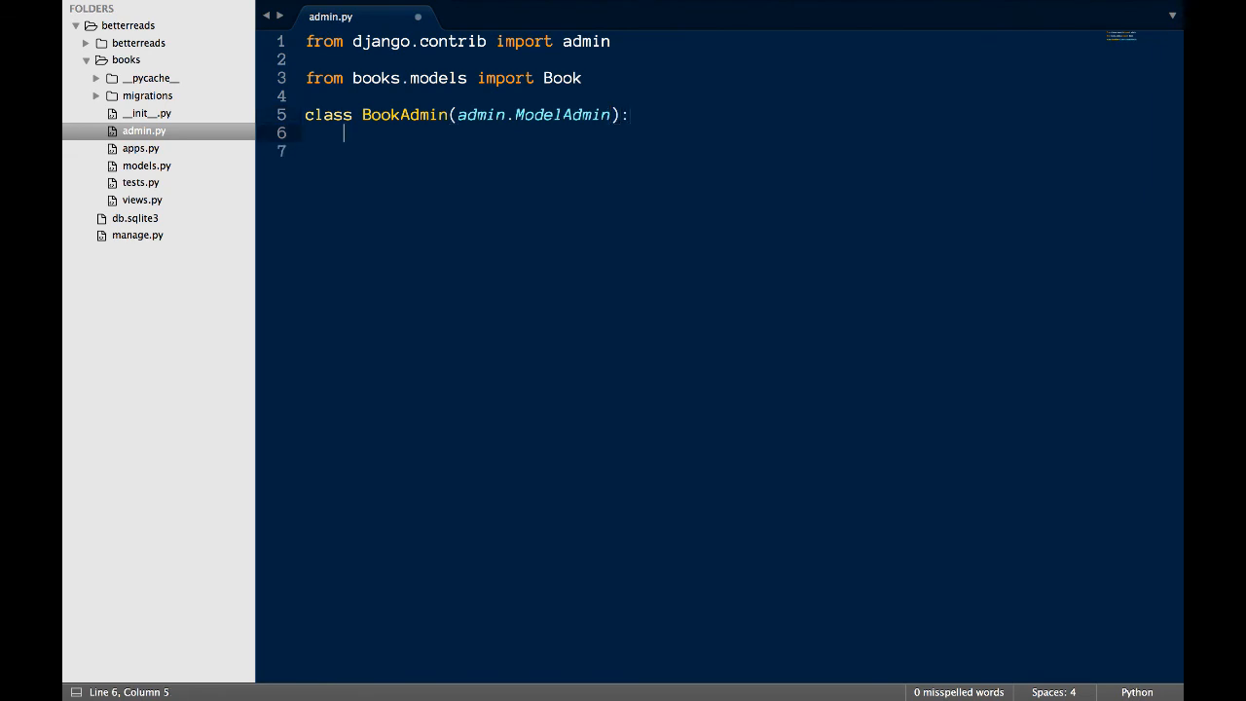
pyautogui.write('pass')
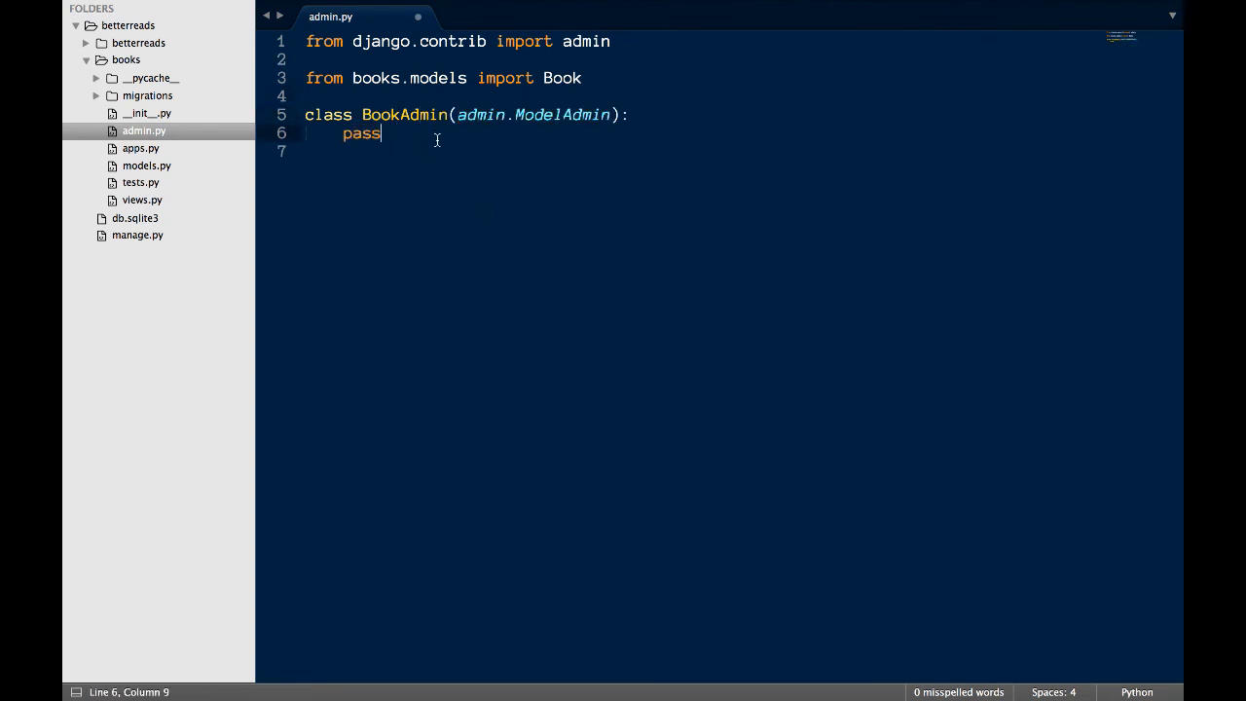
pyautogui.write('si')
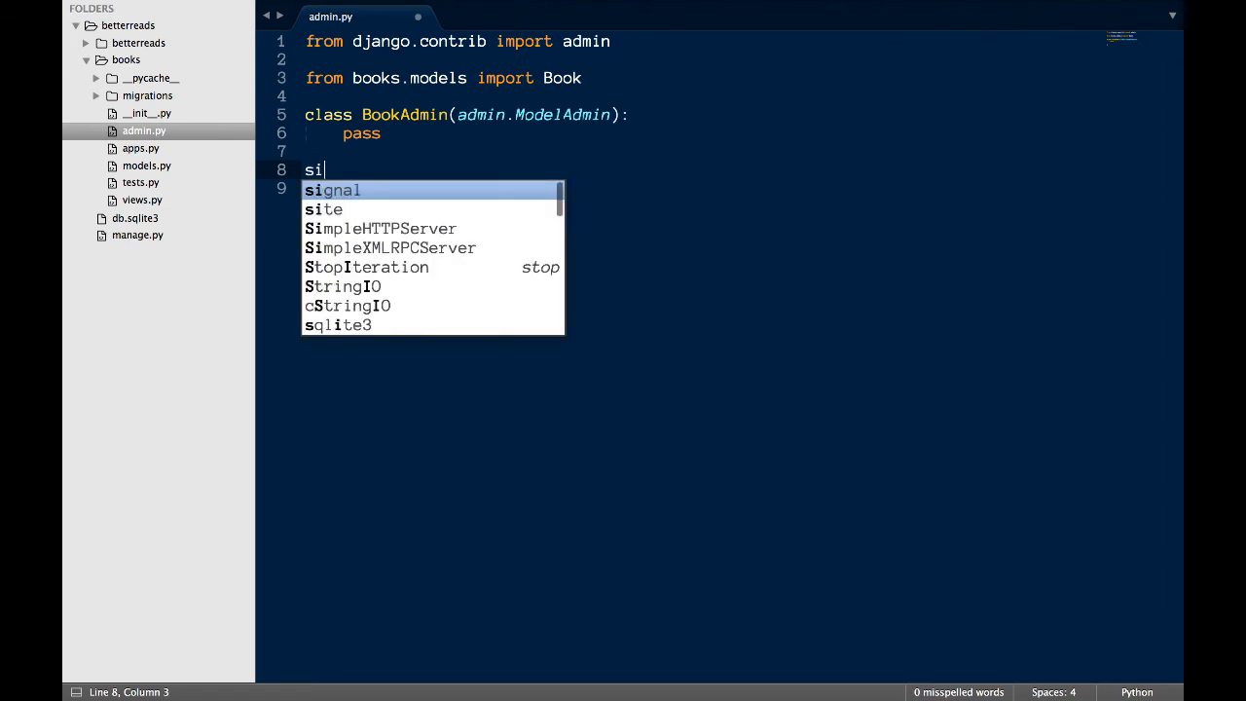
pyautogui.write('admin.s')
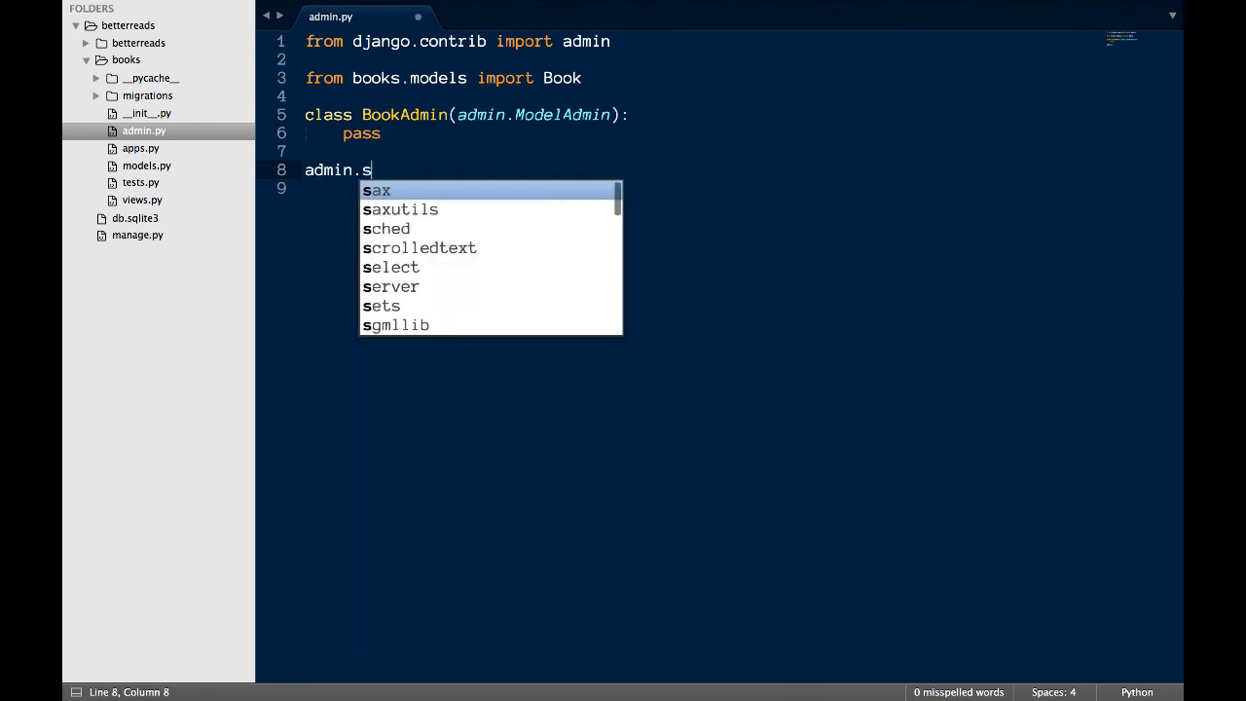
pyautogui.write('ite.r')
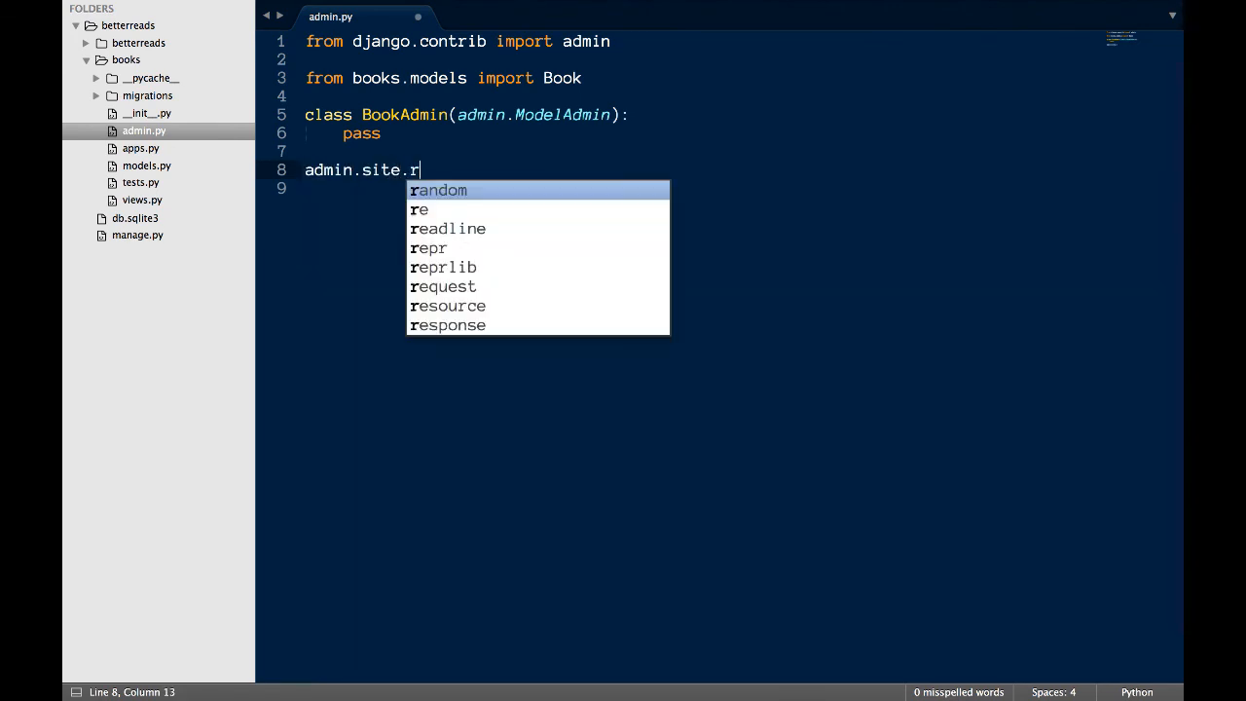
pyautogui.write('egister(Book,')
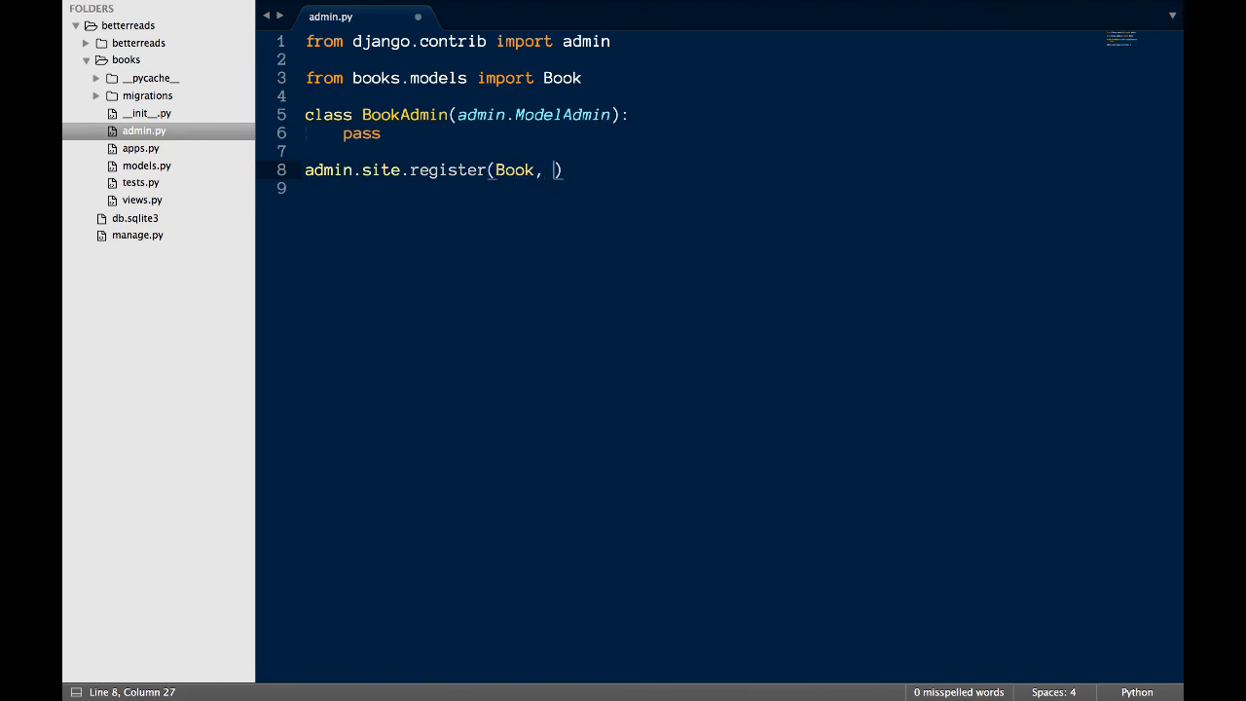
pyautogui.write('BookAdmin')
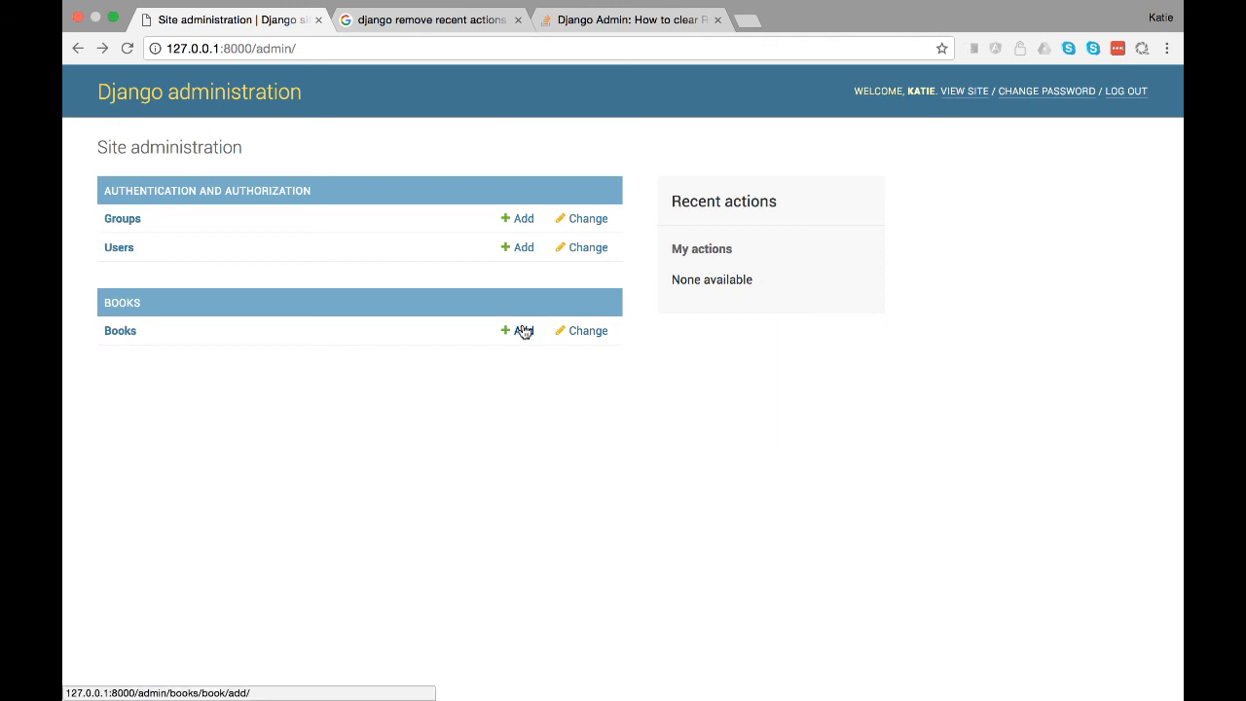
# Save a new book 'My first book' with a subtitle and long blurb
pyautogui.click(518, 330)
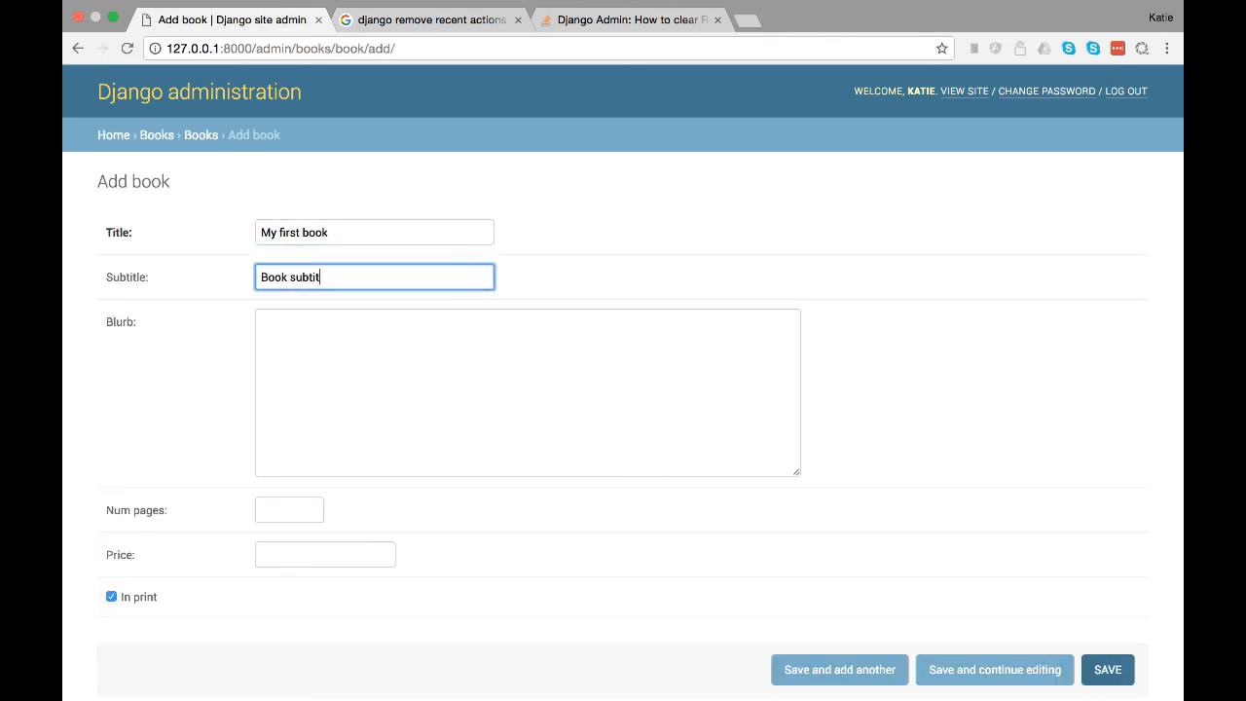
pyautogui.write('This is some long text some very long text some more long text. This is some long text some very long')
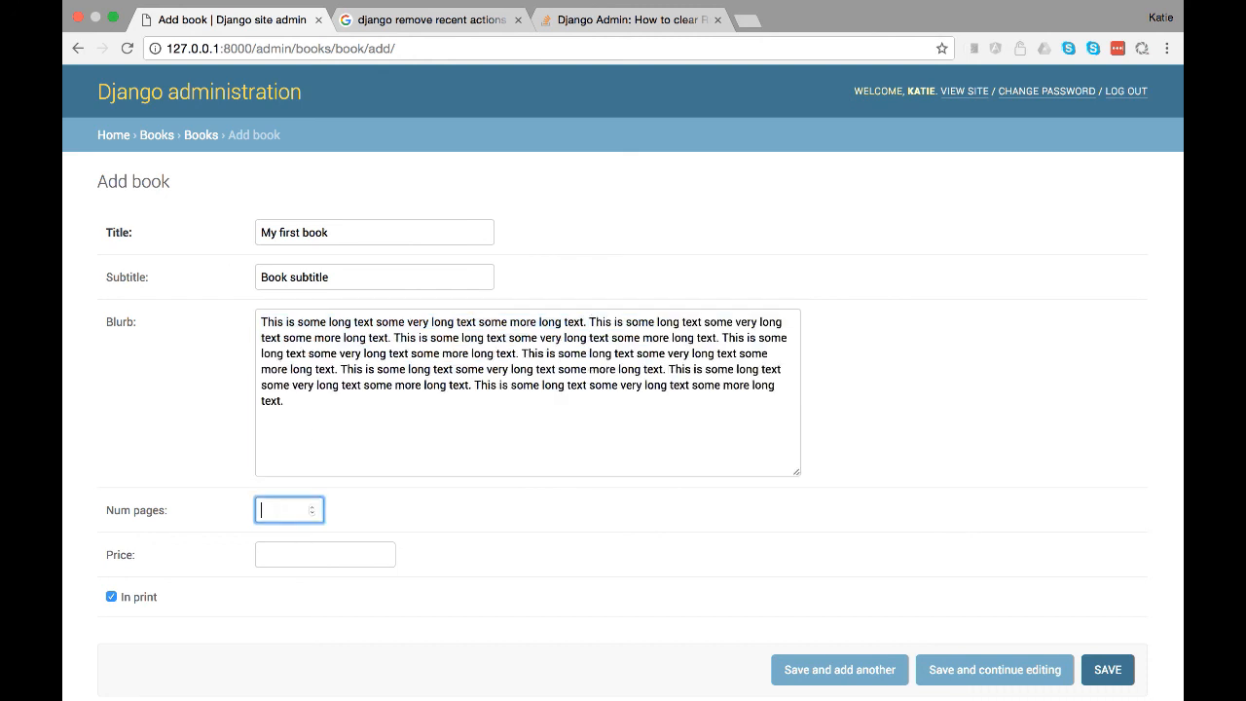
pyautogui.click(1107, 669)
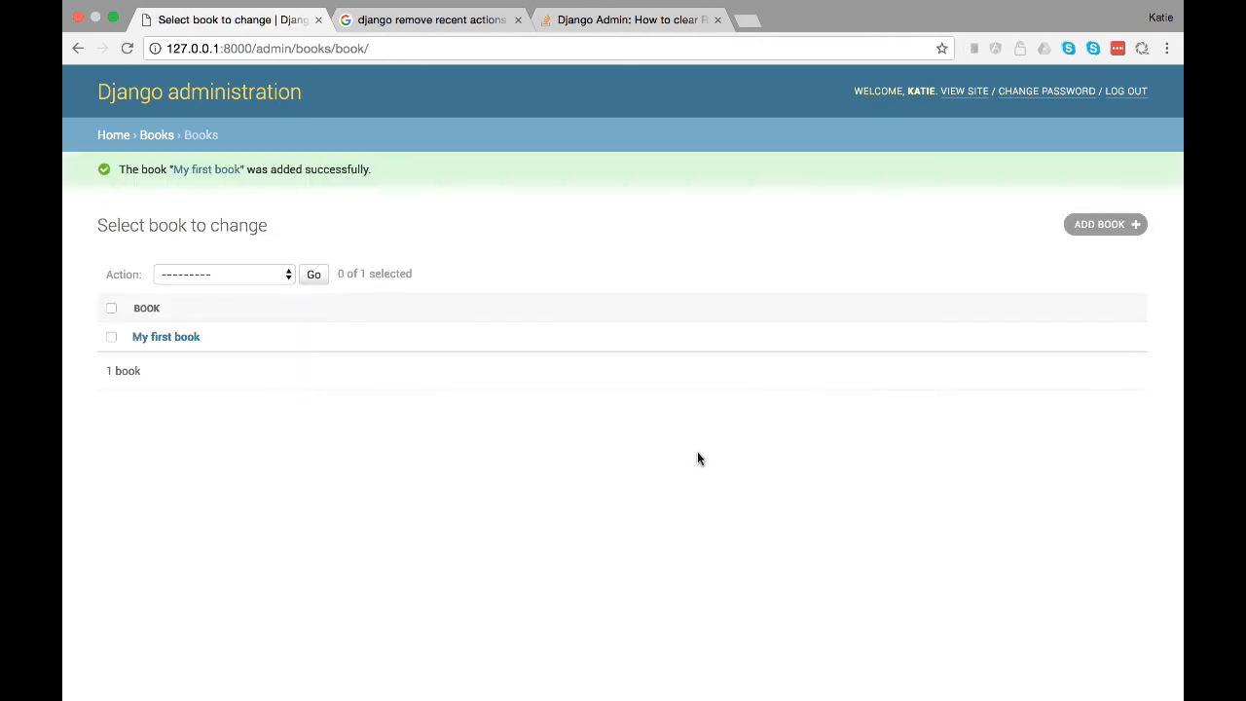